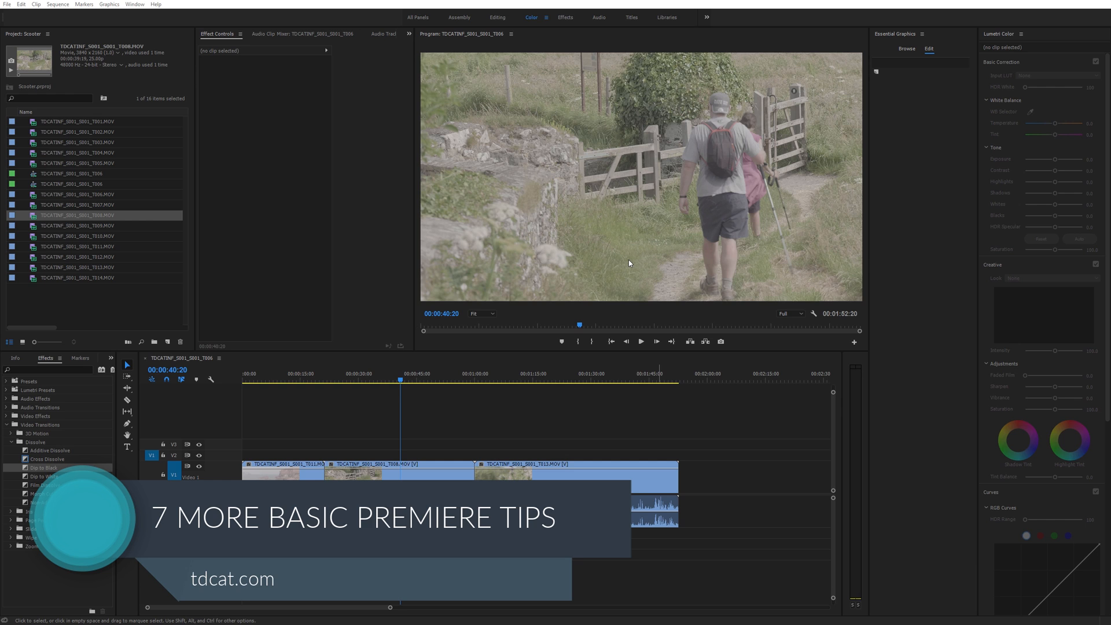
{"action": "mouse_move", "coordinate": [527, 295]}
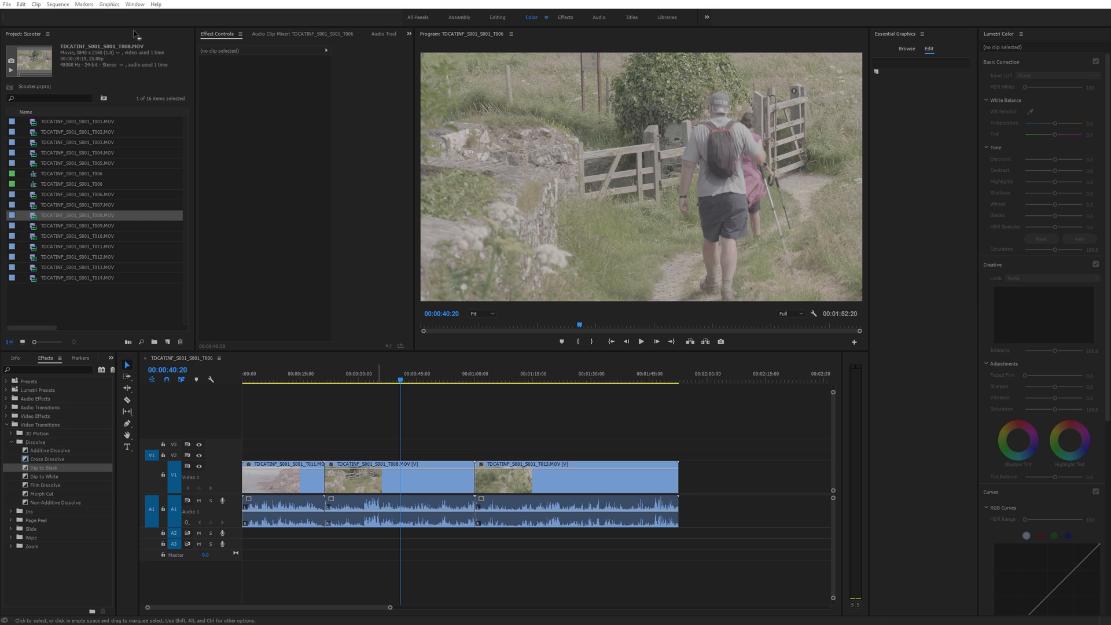
{"action": "mouse_move", "coordinate": [61, 5]}
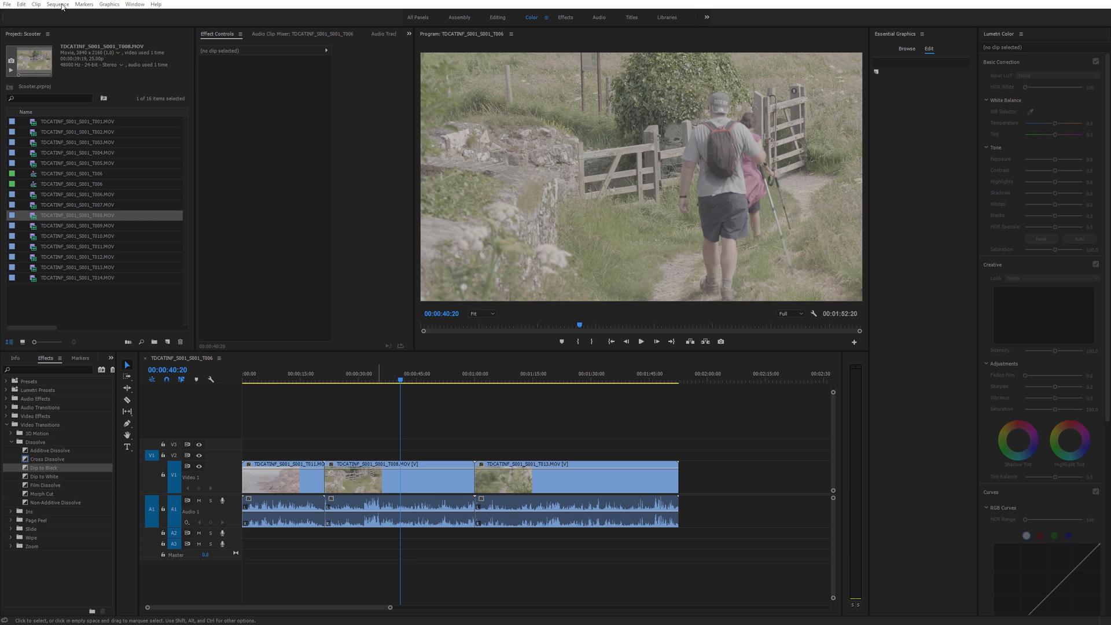
Show the Sequence menu commands to reach Selection Follows Playhead.
{"action": "left_click", "coordinate": [57, 5]}
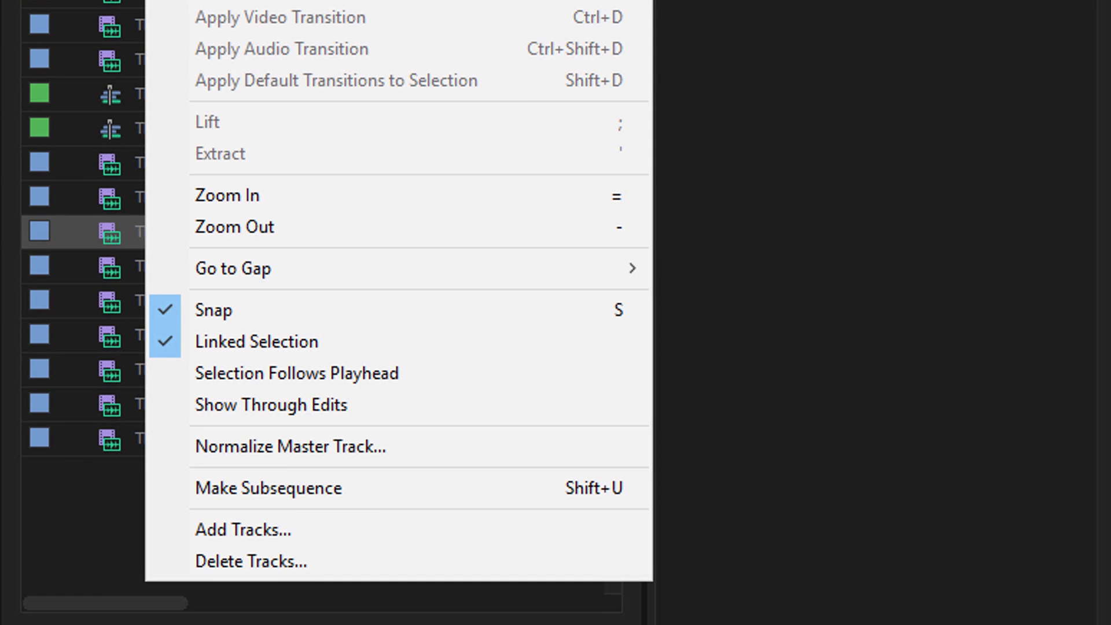
{"action": "mouse_move", "coordinate": [296, 373]}
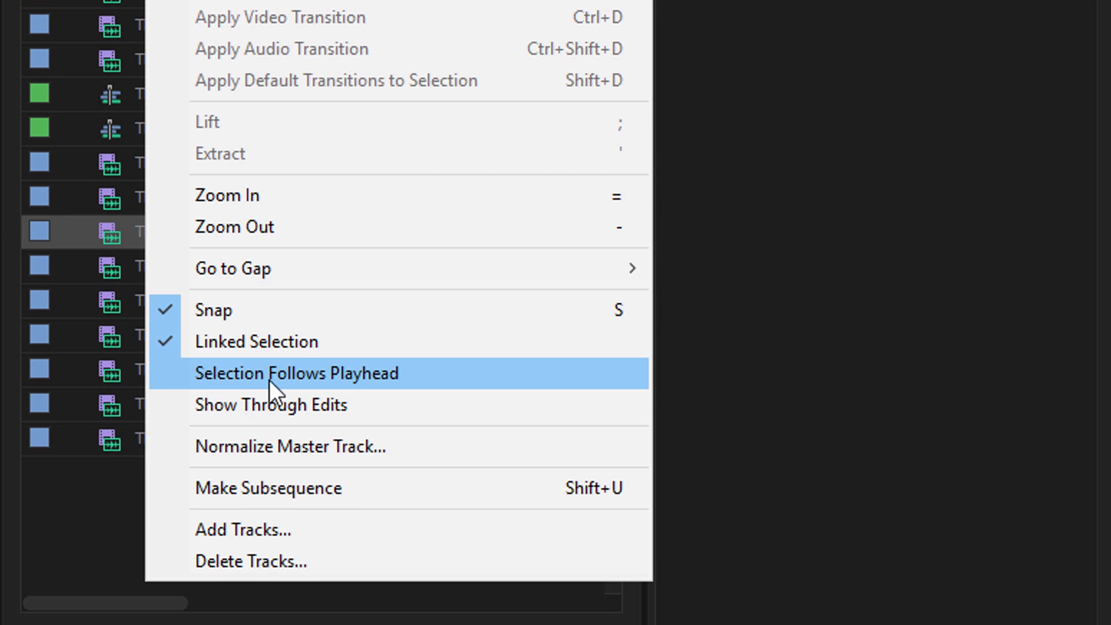
{"action": "mouse_move", "coordinate": [472, 465]}
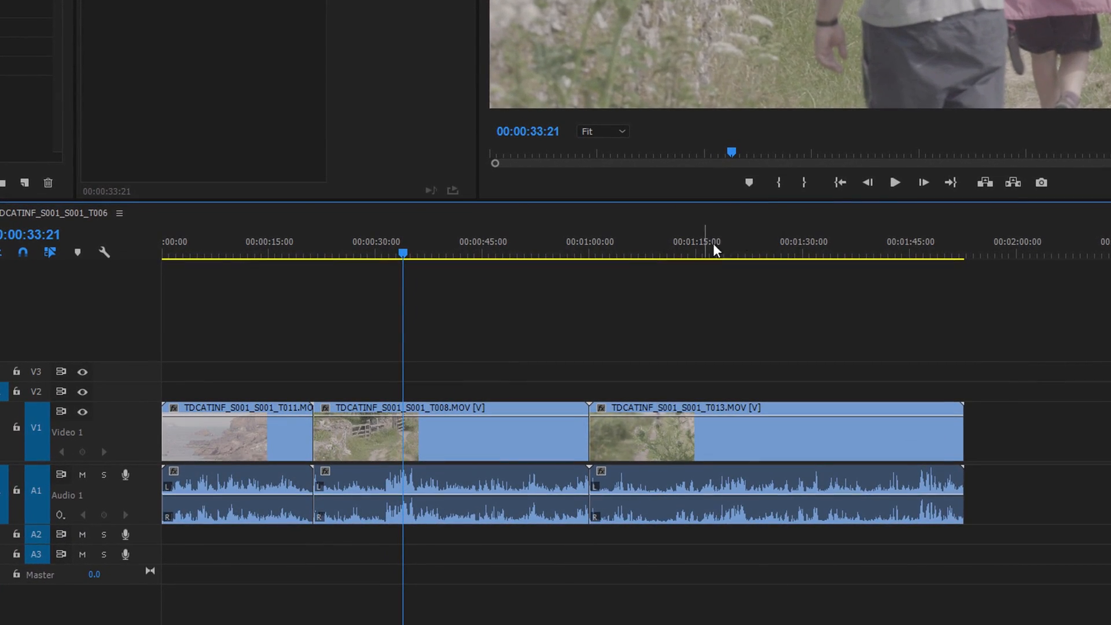
{"action": "mouse_move", "coordinate": [768, 251]}
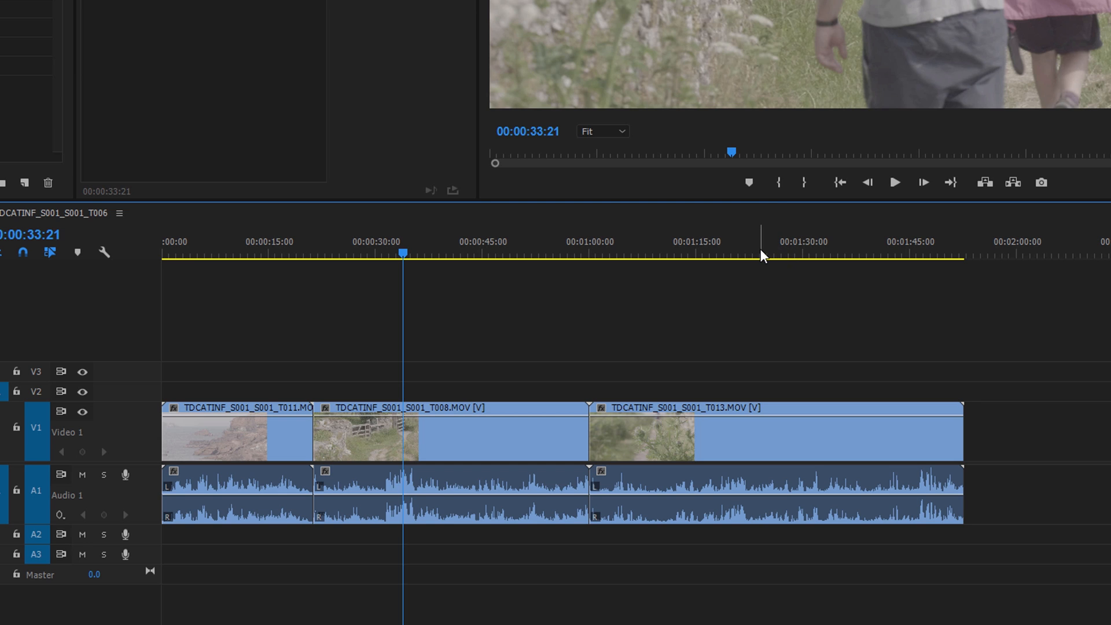
{"action": "mouse_move", "coordinate": [645, 260]}
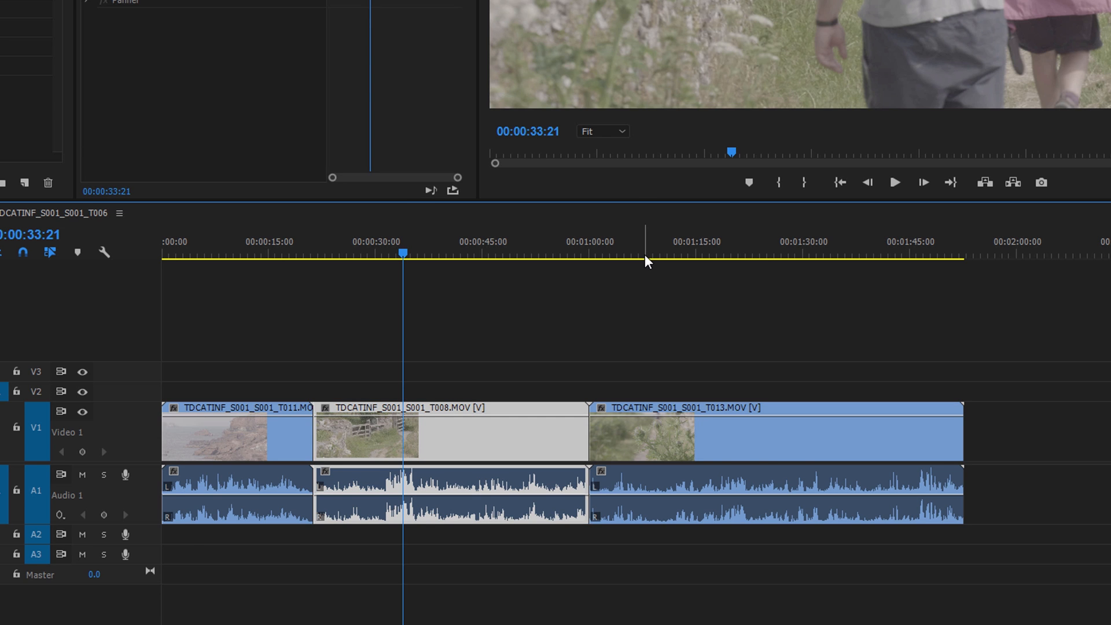
Select the T013 clip under the playhead with D, then return the playhead to the middle clip.
{"action": "key", "text": "d"}
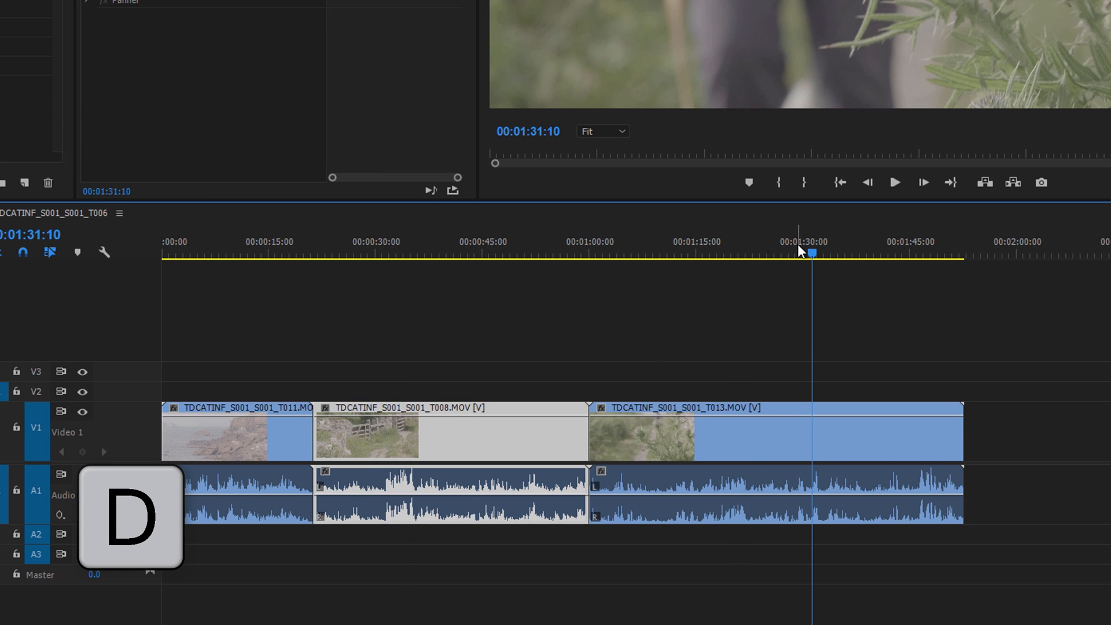
{"action": "left_click", "coordinate": [761, 254]}
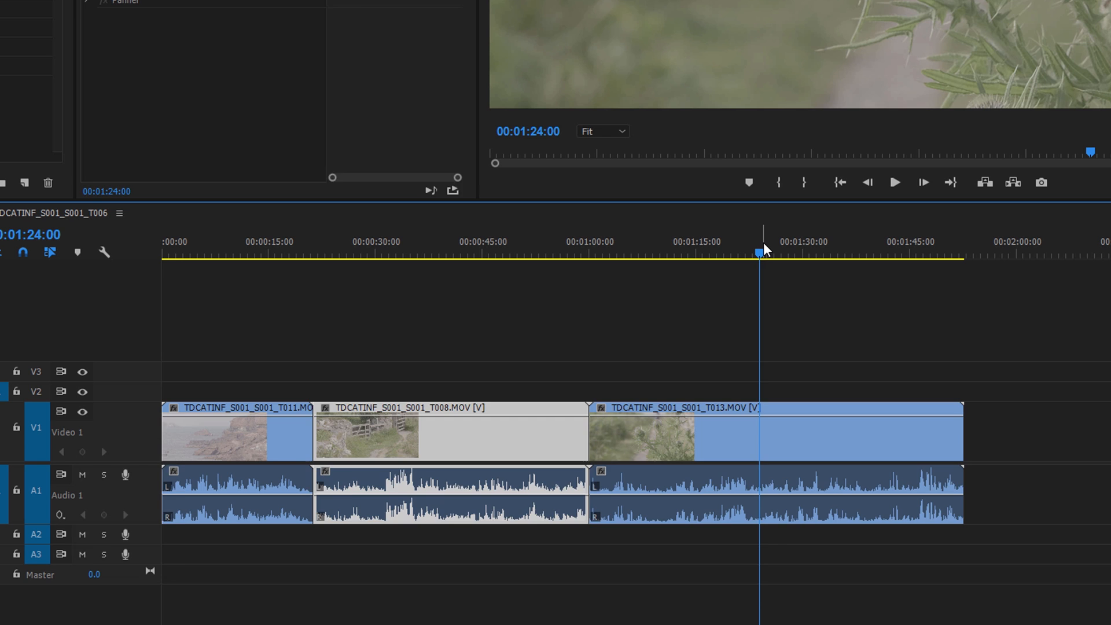
{"action": "key", "text": "d"}
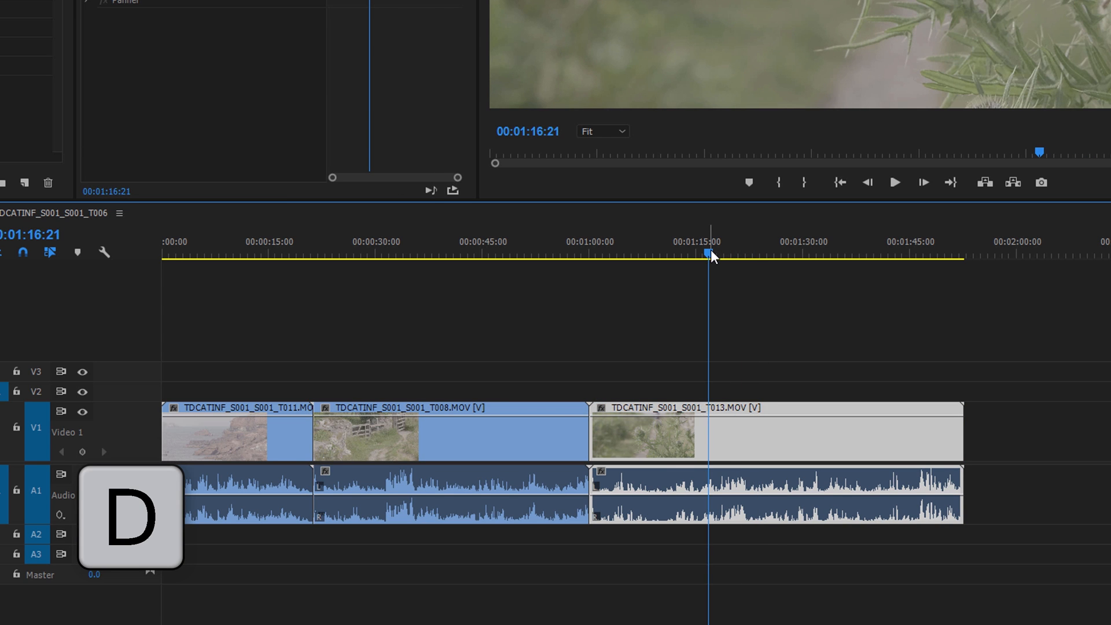
{"action": "key", "text": "d"}
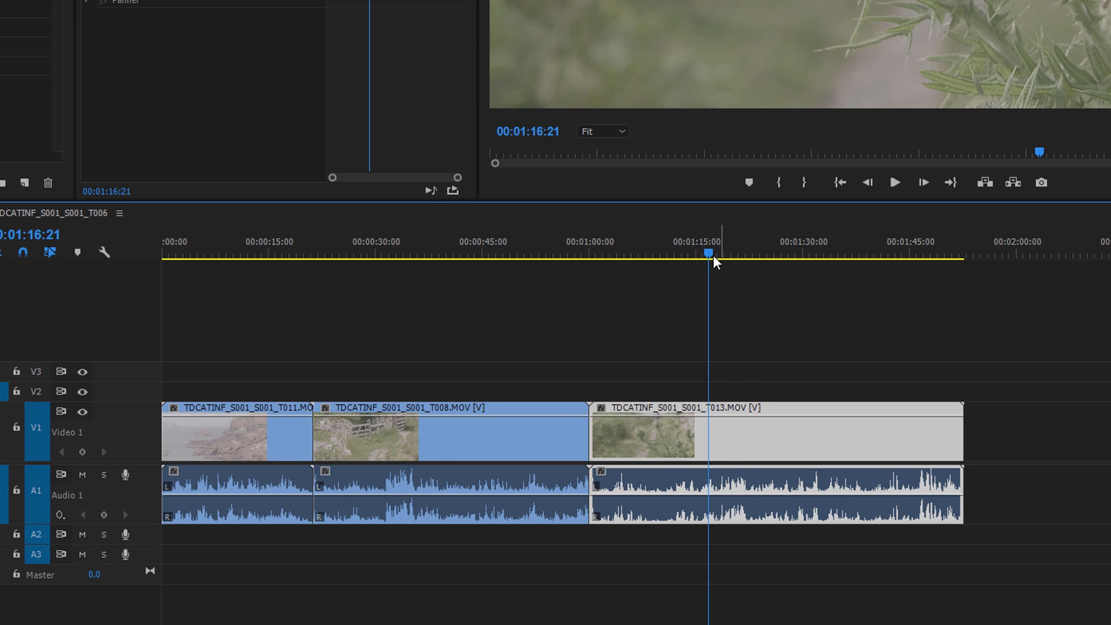
{"action": "left_click", "coordinate": [398, 254]}
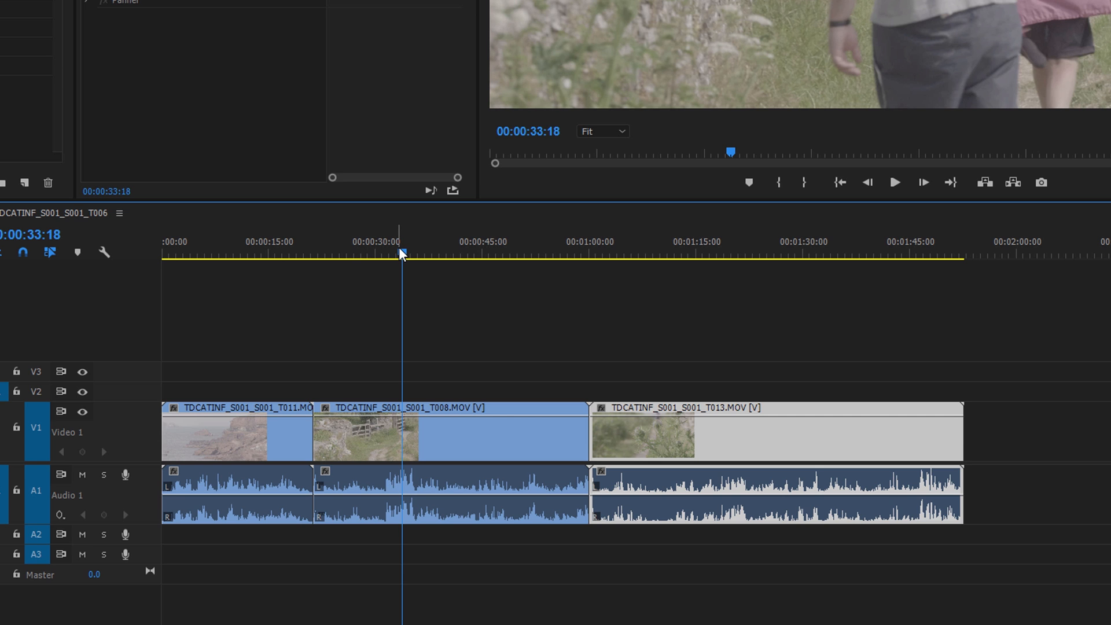
Cut the last clip at 00:01:17:19 with Ctrl+K, giving four clips.
{"action": "left_click", "coordinate": [894, 182]}
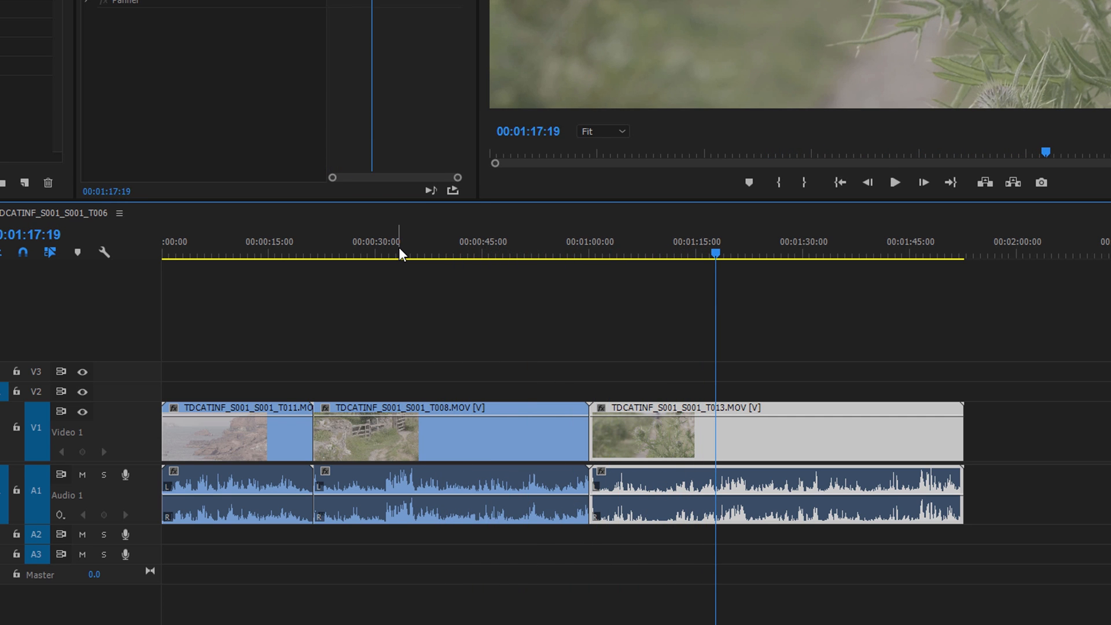
{"action": "key", "text": "ctrl+k"}
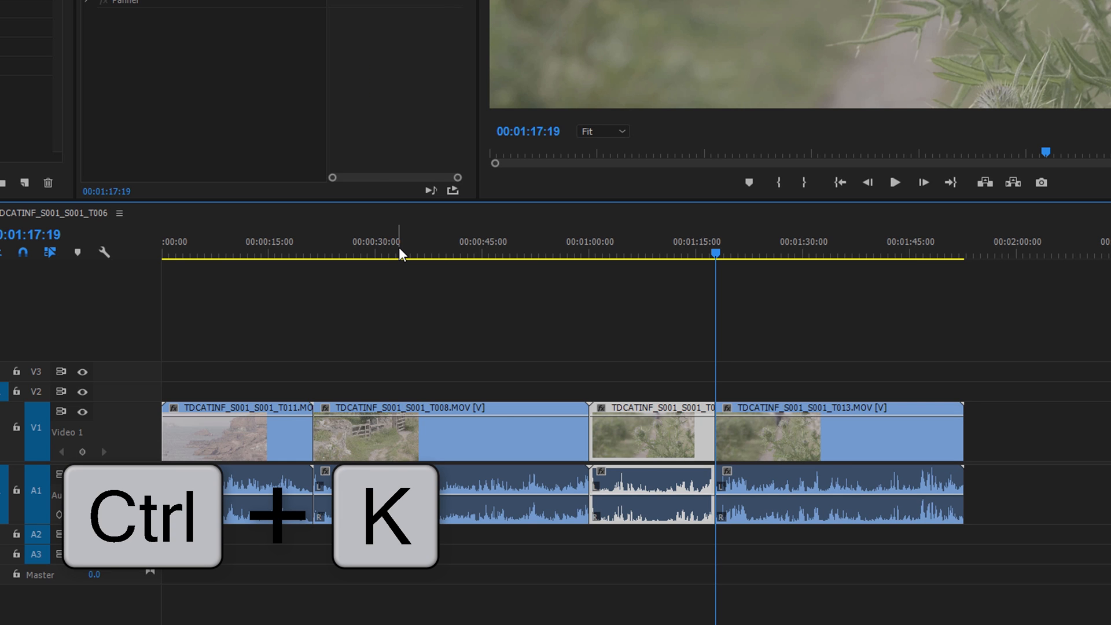
{"action": "key", "text": "ctrl+k"}
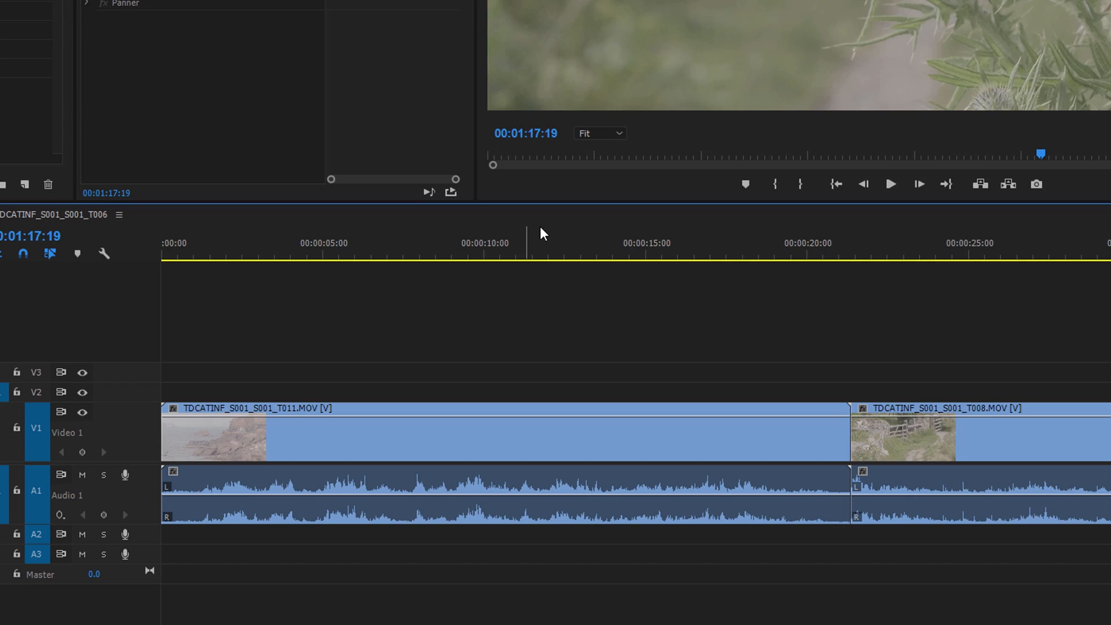
Park the playhead at 00:00:09:14 in the first clip and deselect all clips.
{"action": "left_click", "coordinate": [436, 266]}
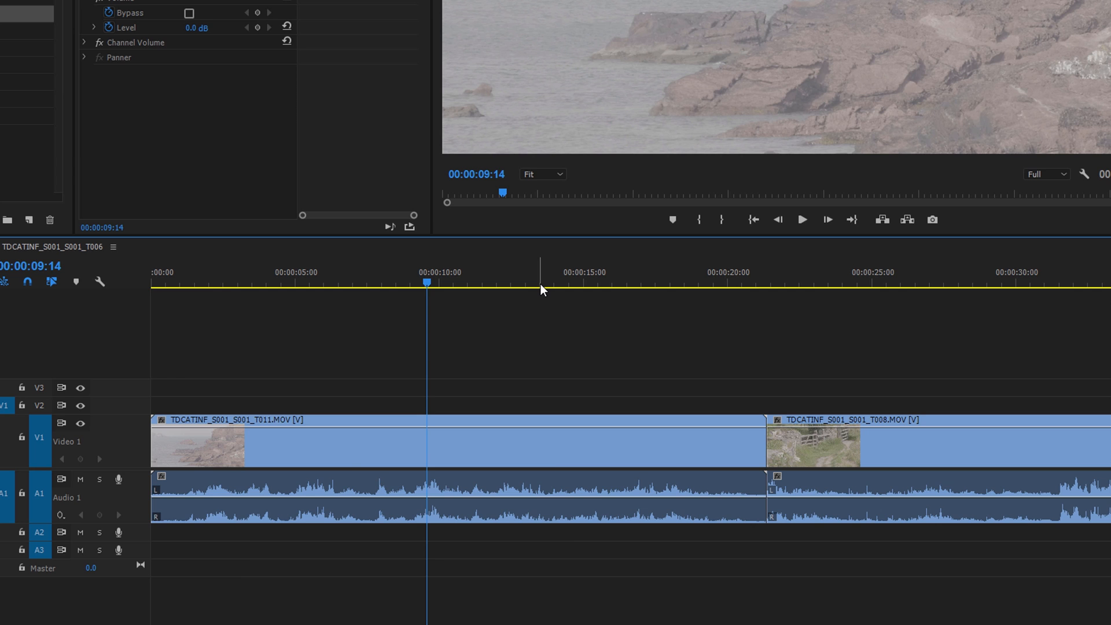
{"action": "key", "text": "ctrl+shift+a"}
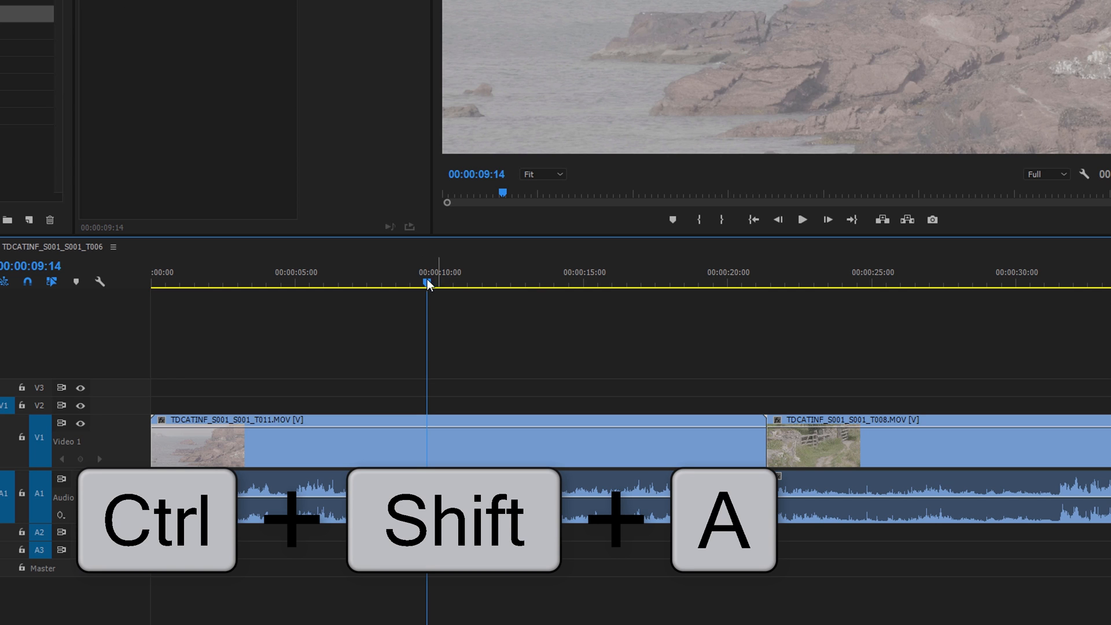
{"action": "key", "text": "ctrl+shift+a"}
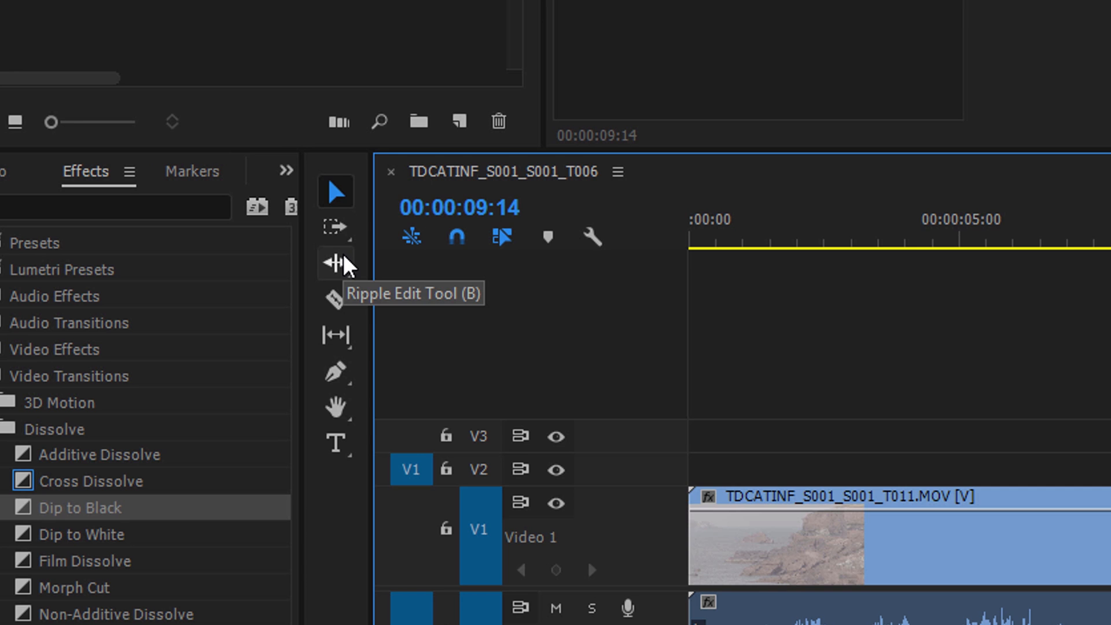
{"action": "mouse_move", "coordinate": [345, 276]}
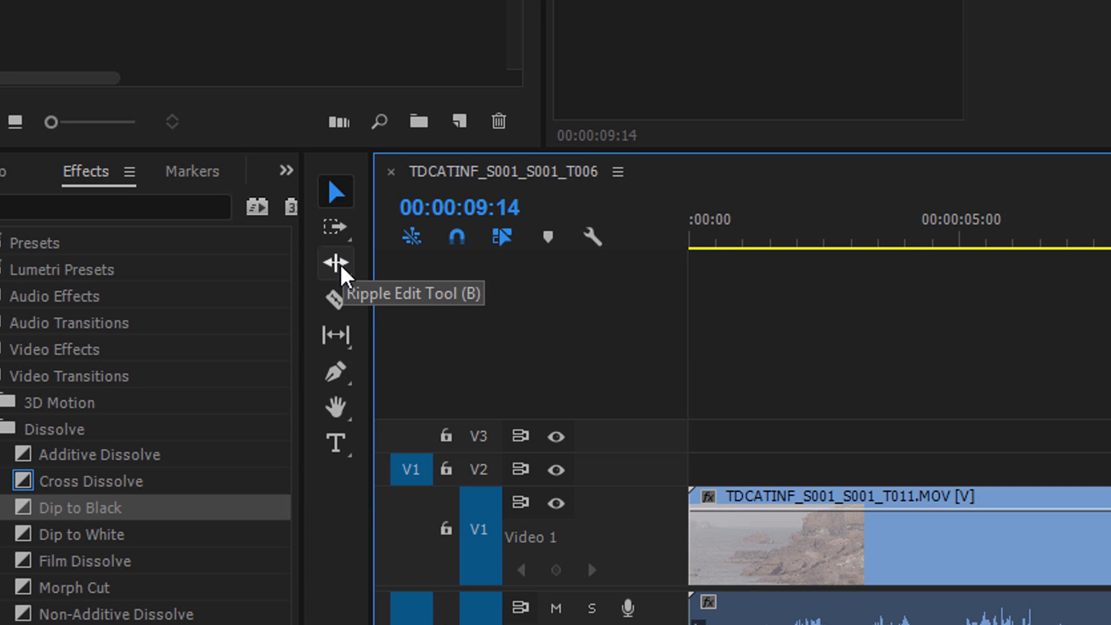
{"action": "mouse_move", "coordinate": [478, 276]}
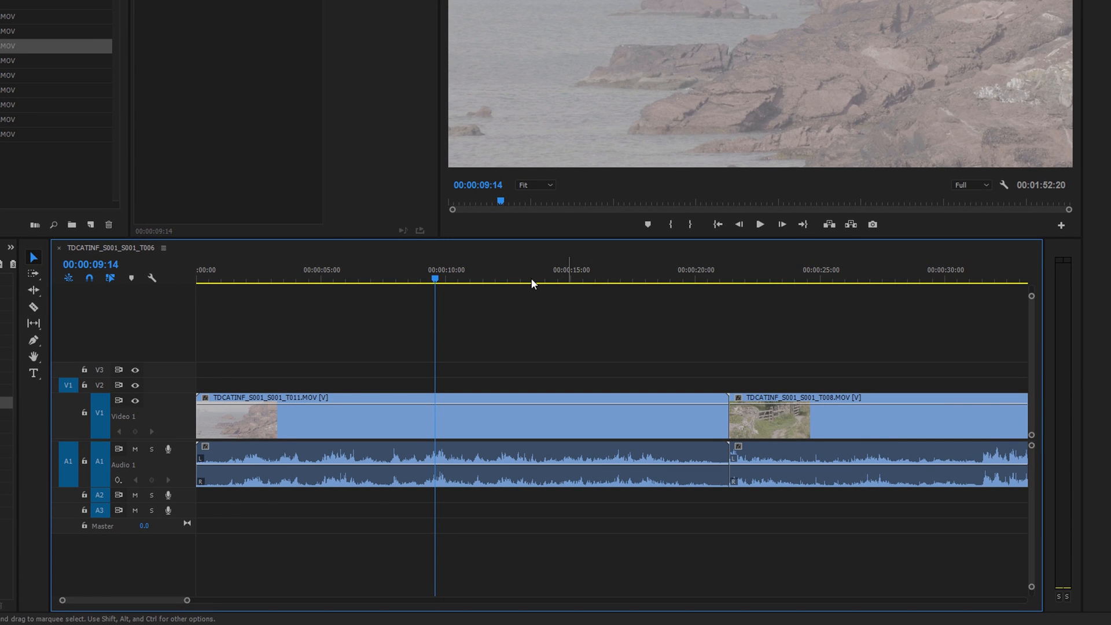
Ripple trim the first clip's end to the playhead at about 15 seconds with W.
{"action": "left_click", "coordinate": [549, 280]}
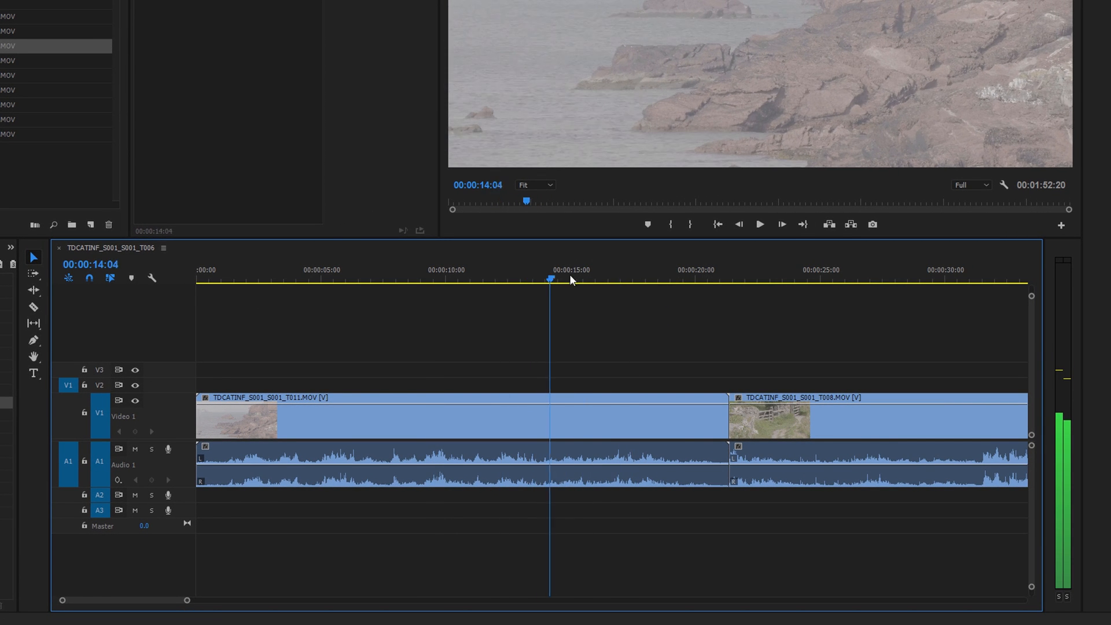
{"action": "left_click", "coordinate": [574, 279]}
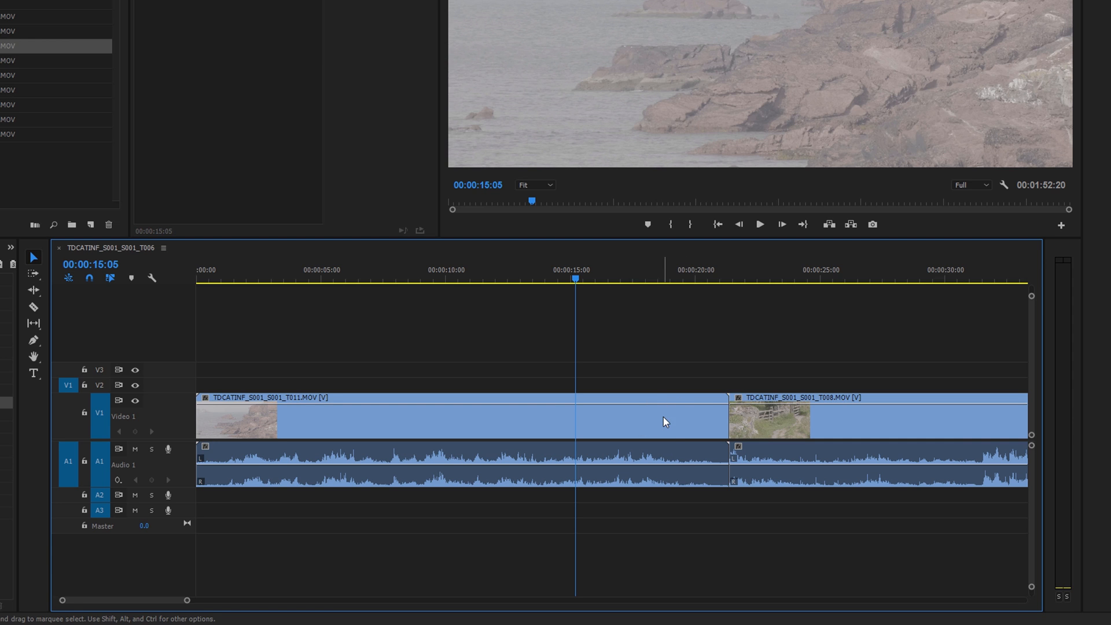
{"action": "key", "text": "w"}
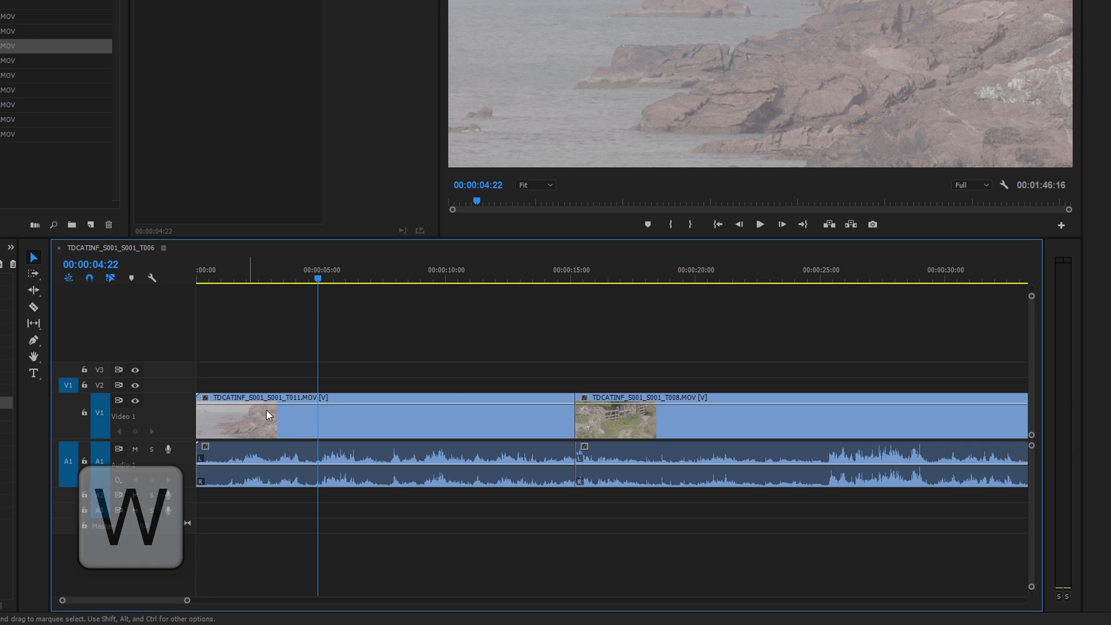
{"action": "key", "text": "q"}
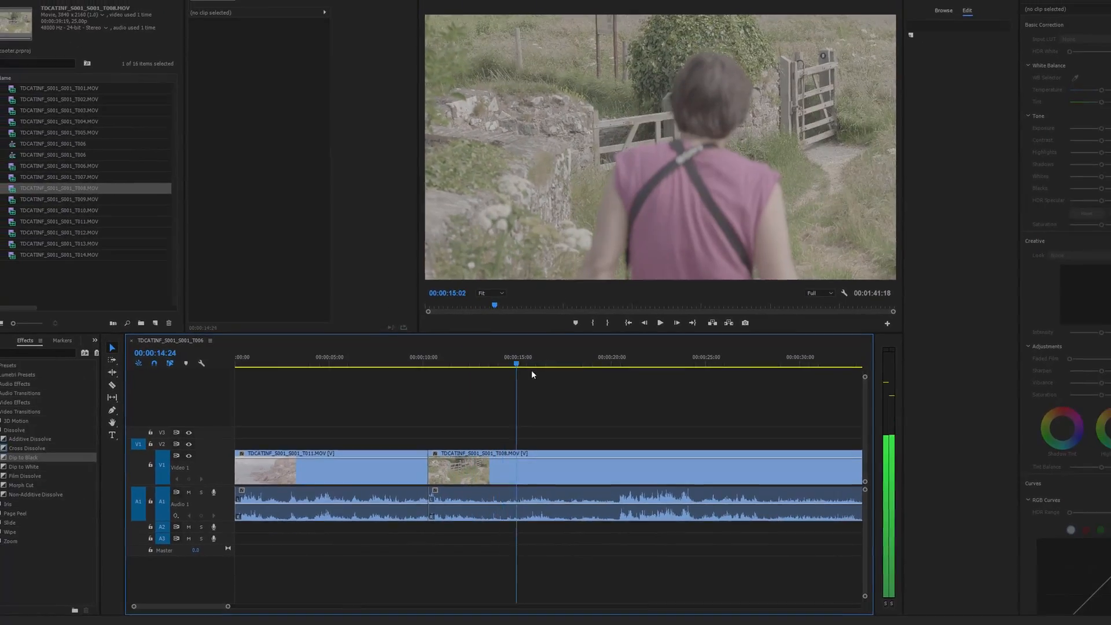
Zoom out and place the playhead at about 00:00:14:13 in the T008 clip for the cut.
{"action": "left_click", "coordinate": [591, 381]}
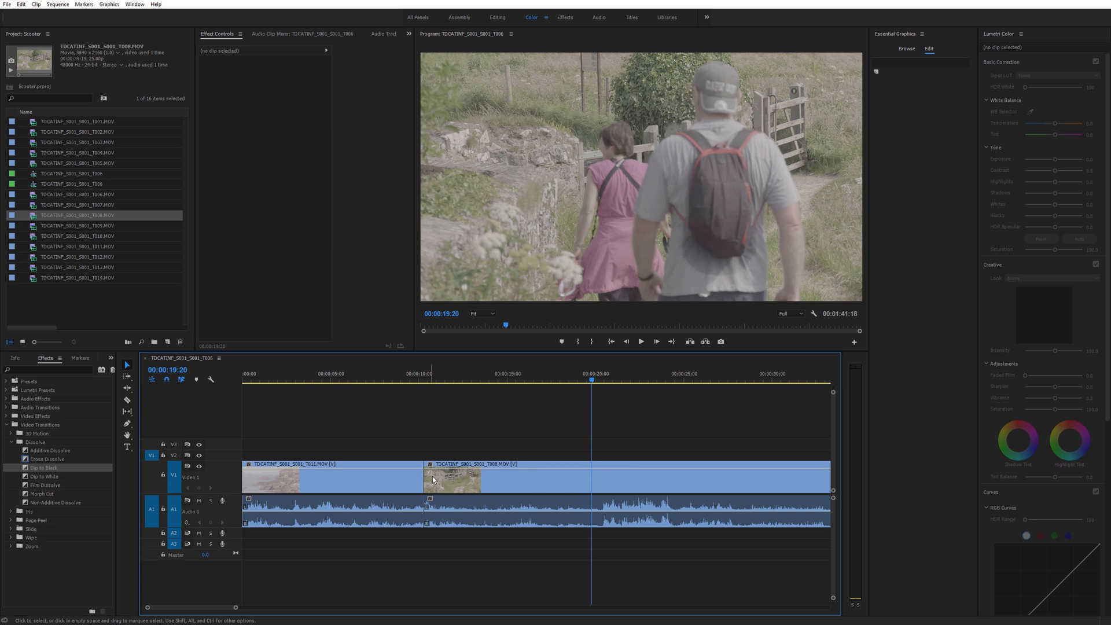
{"action": "key", "text": "q"}
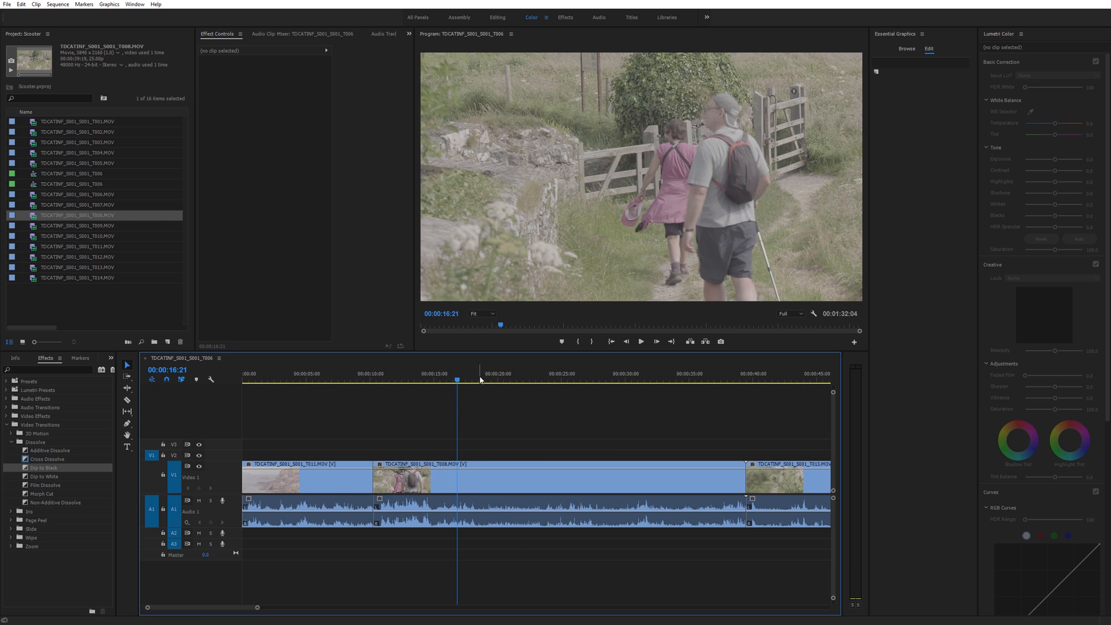
{"action": "left_click", "coordinate": [434, 374]}
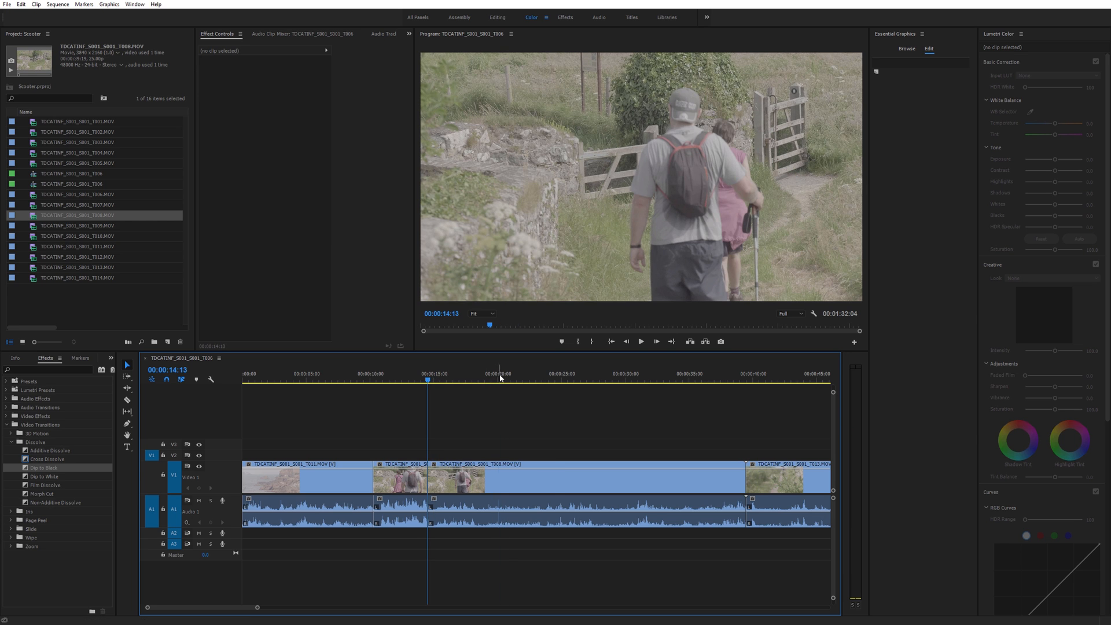
Apply default cross-dissolve transitions to all selected cuts, then clear the selection.
{"action": "left_click", "coordinate": [557, 381]}
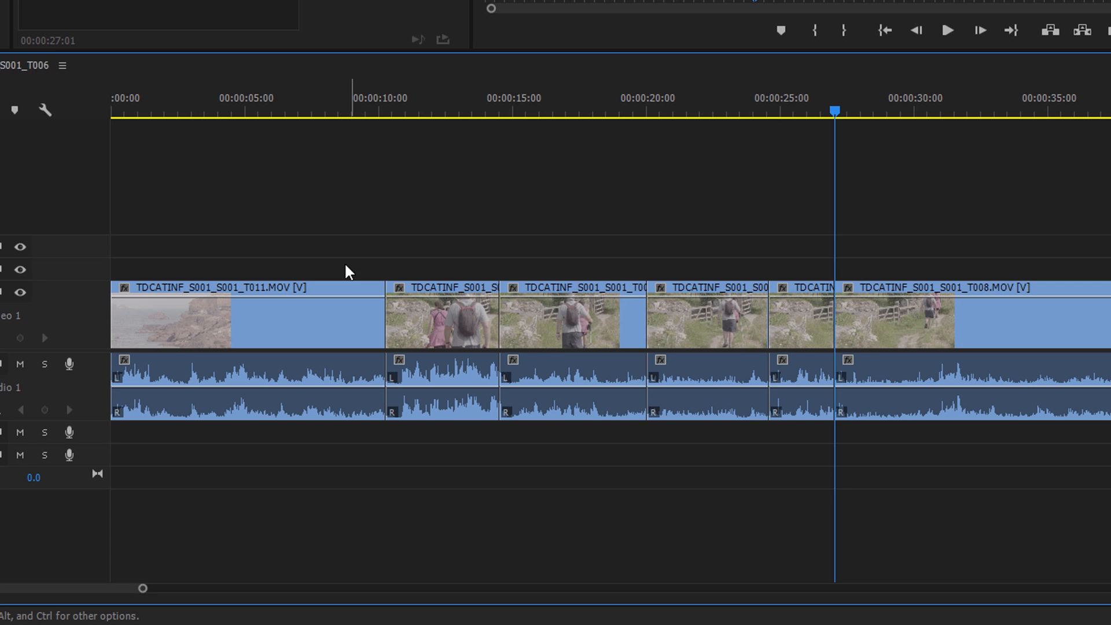
{"action": "mouse_move", "coordinate": [354, 249]}
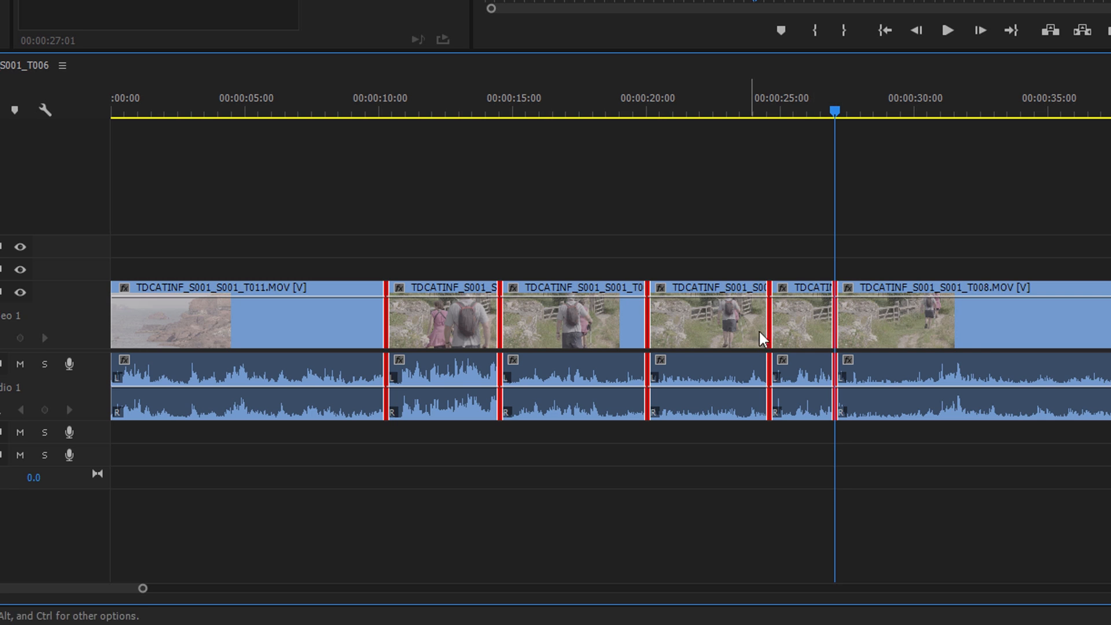
{"action": "right_click", "coordinate": [772, 333]}
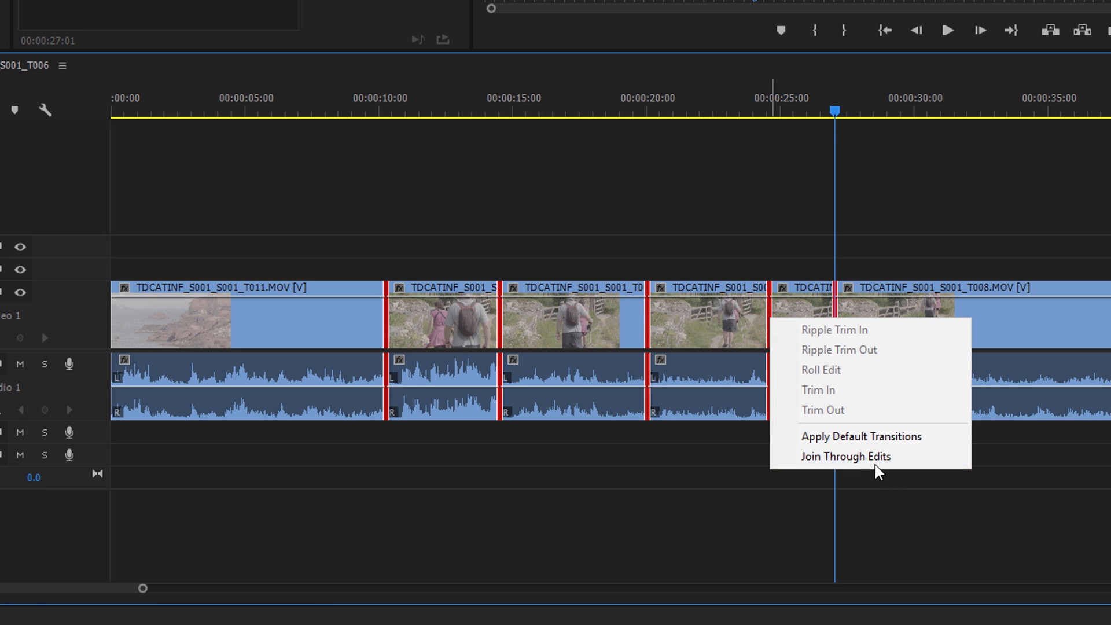
{"action": "left_click", "coordinate": [861, 436]}
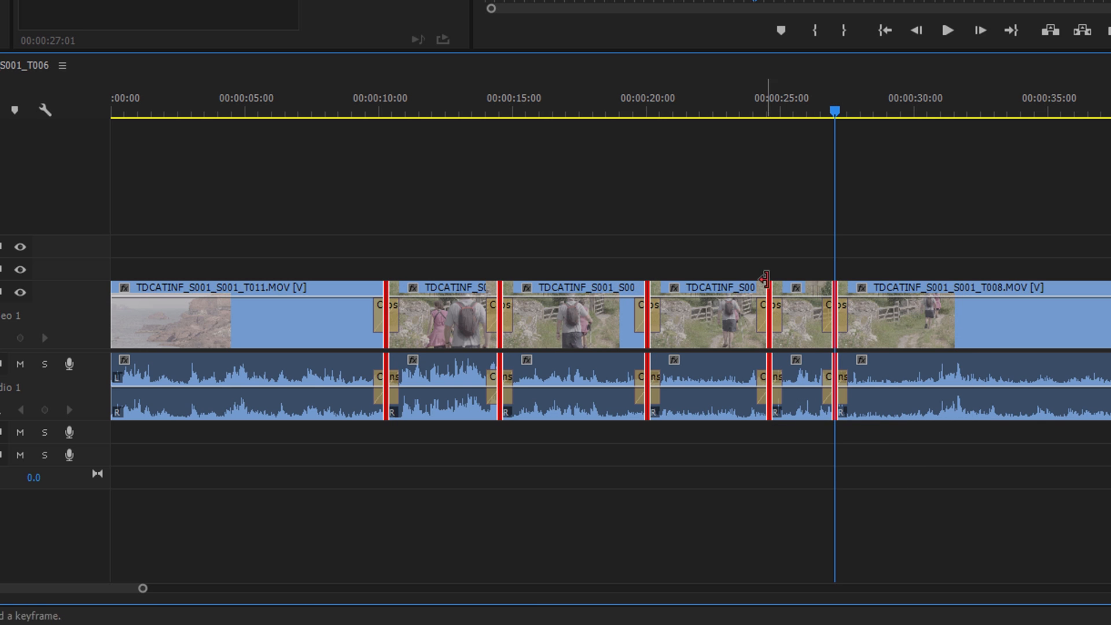
{"action": "mouse_move", "coordinate": [576, 246]}
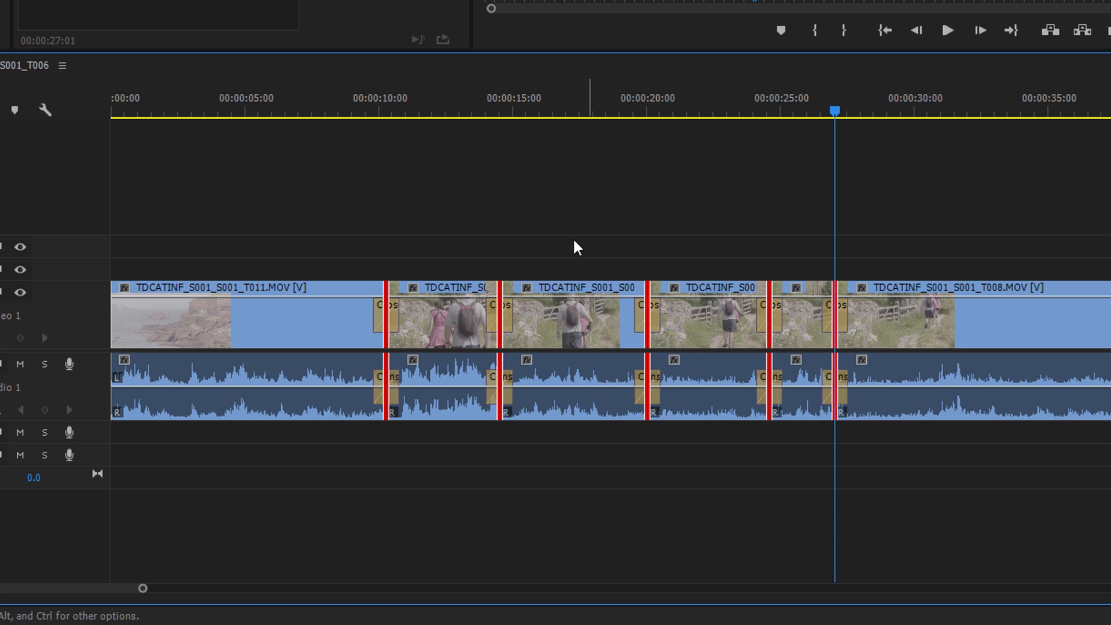
{"action": "left_click", "coordinate": [641, 323]}
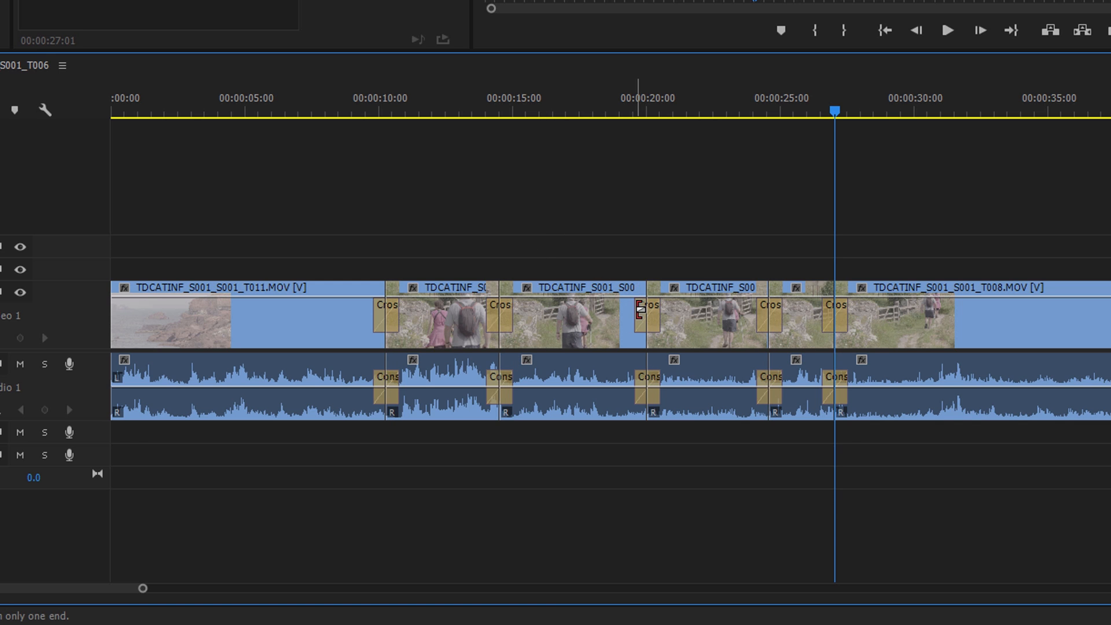
Apply the default transition at the cut near 15 seconds and clear the cut selection.
{"action": "right_click", "coordinate": [494, 314]}
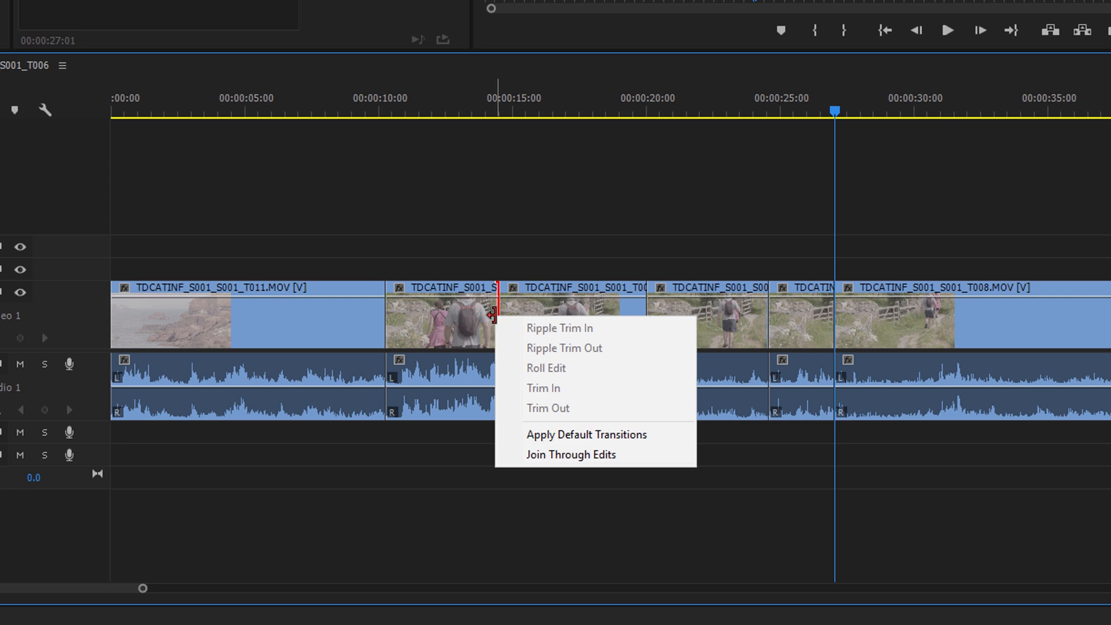
{"action": "left_click", "coordinate": [585, 434]}
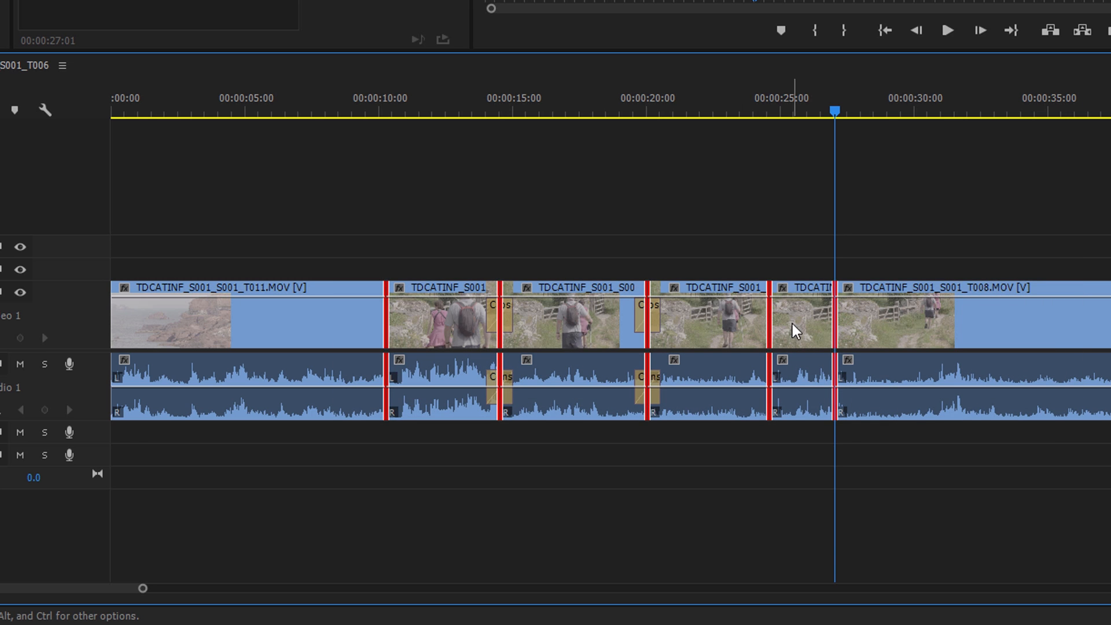
{"action": "mouse_move", "coordinate": [540, 347]}
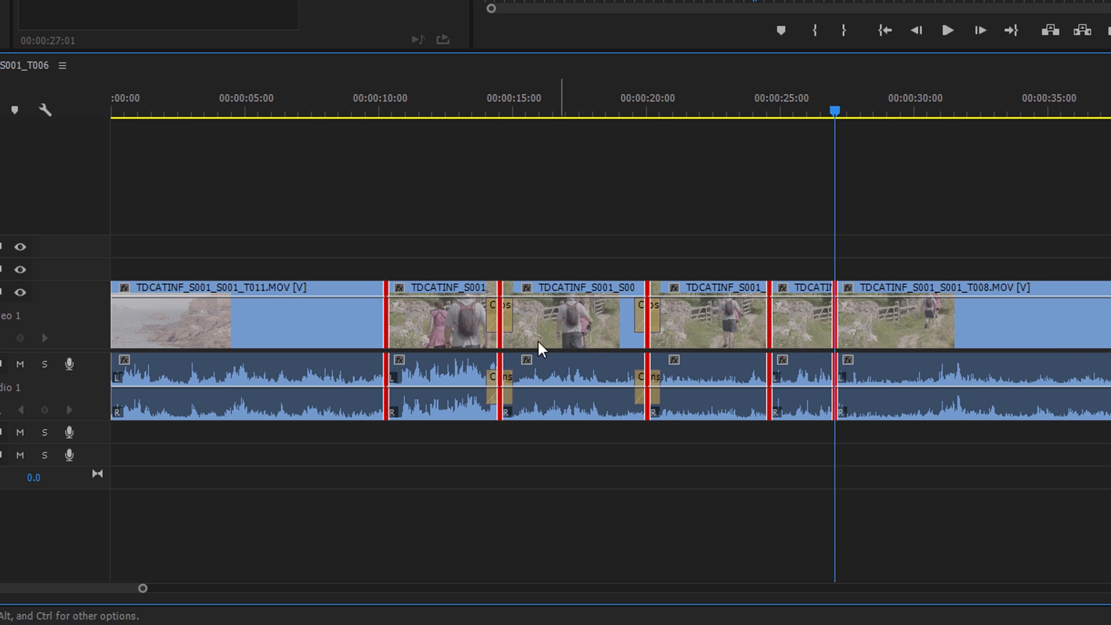
{"action": "left_click", "coordinate": [428, 97]}
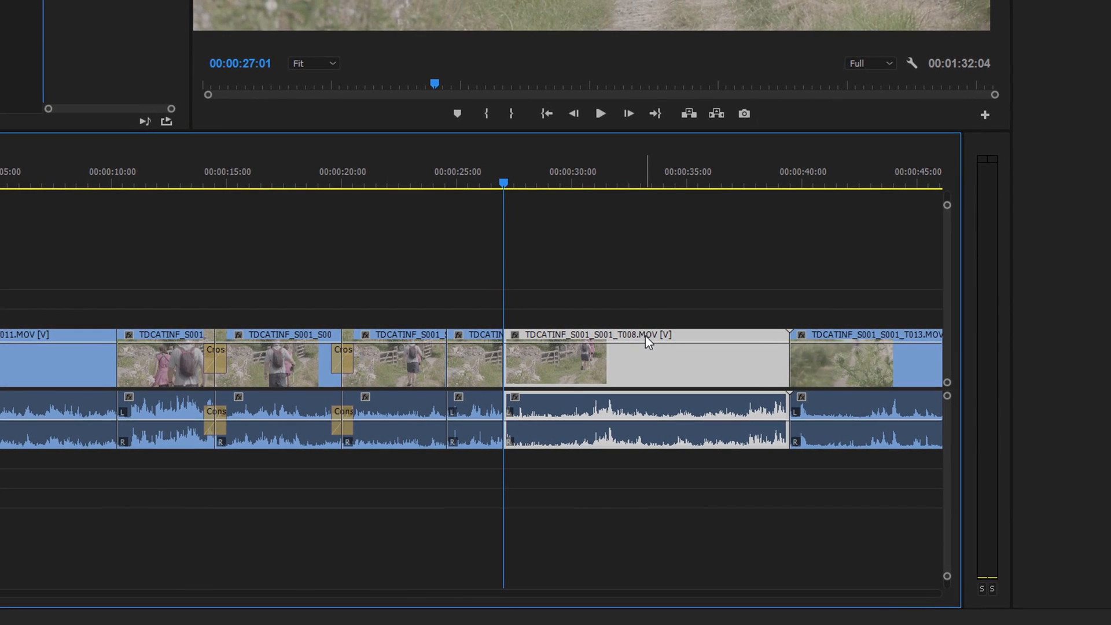
Normalize the T008 clip's audio gain to a 0 dB maximum peak.
{"action": "key", "text": "g"}
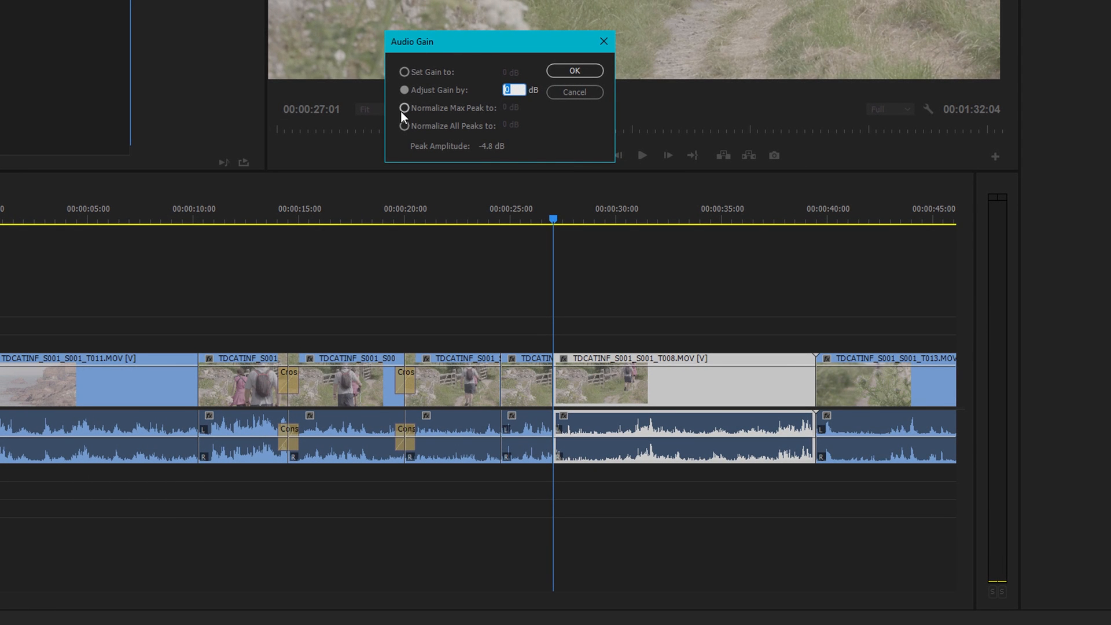
{"action": "left_click", "coordinate": [404, 108]}
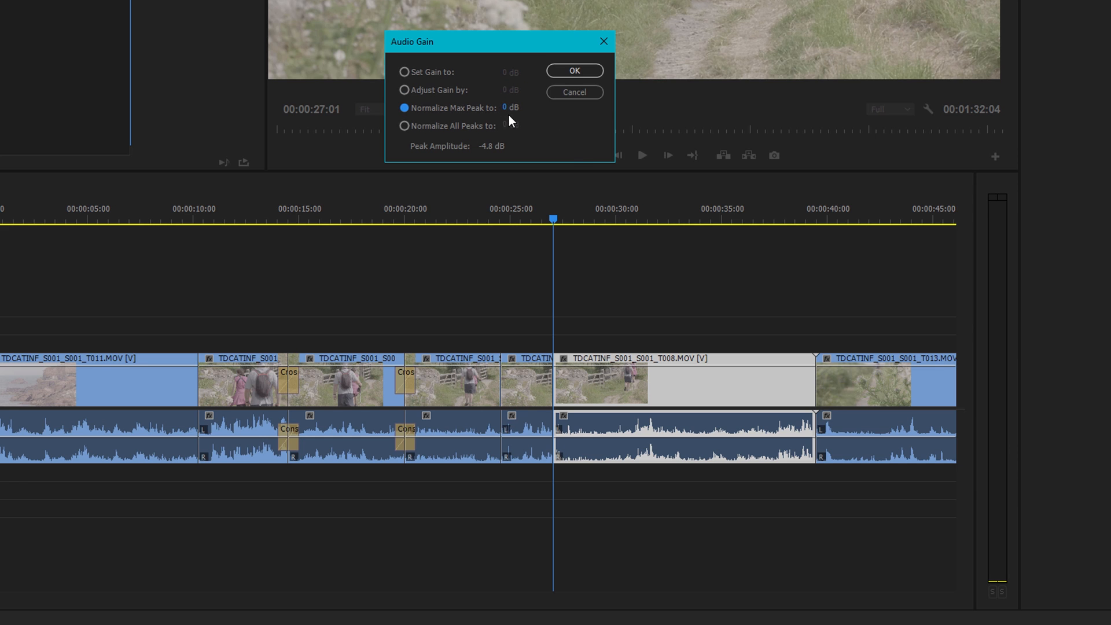
{"action": "mouse_move", "coordinate": [513, 117]}
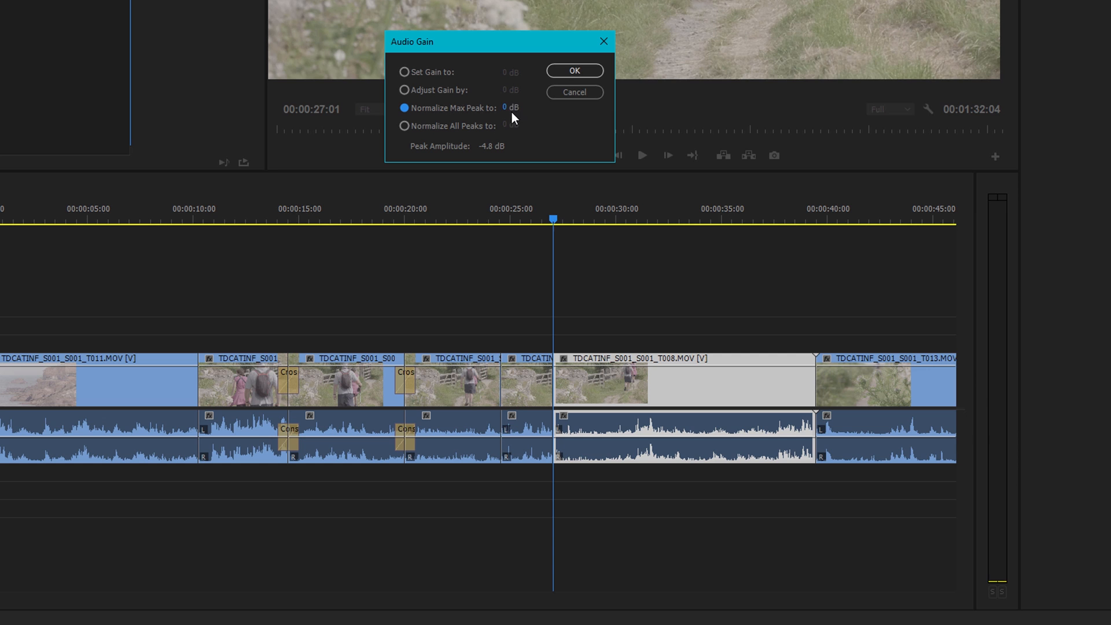
{"action": "left_click", "coordinate": [573, 71]}
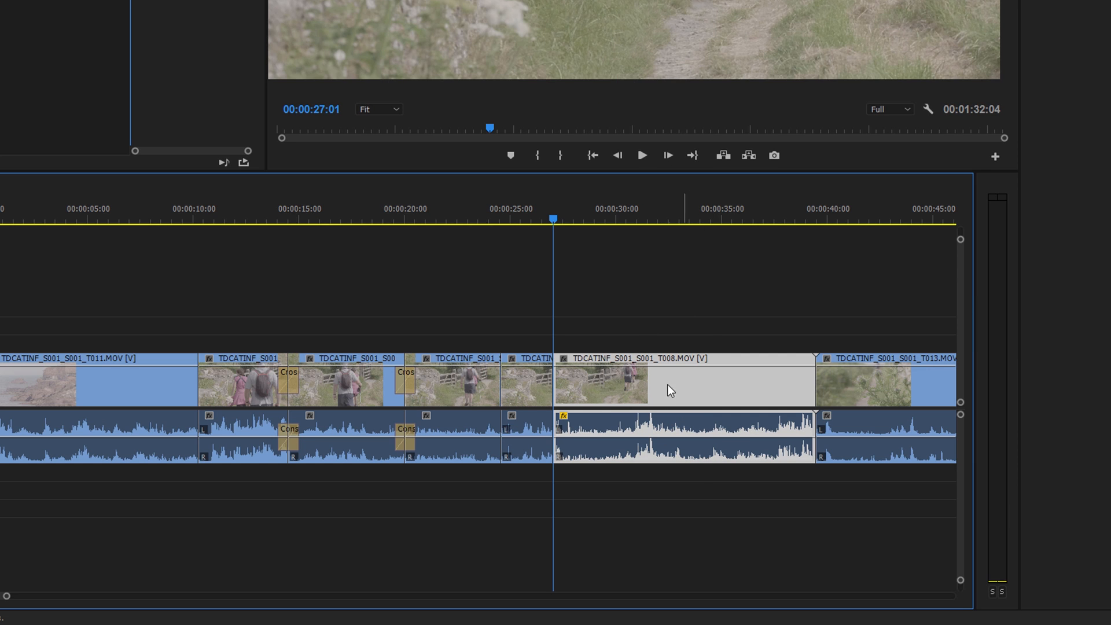
{"action": "mouse_move", "coordinate": [651, 236]}
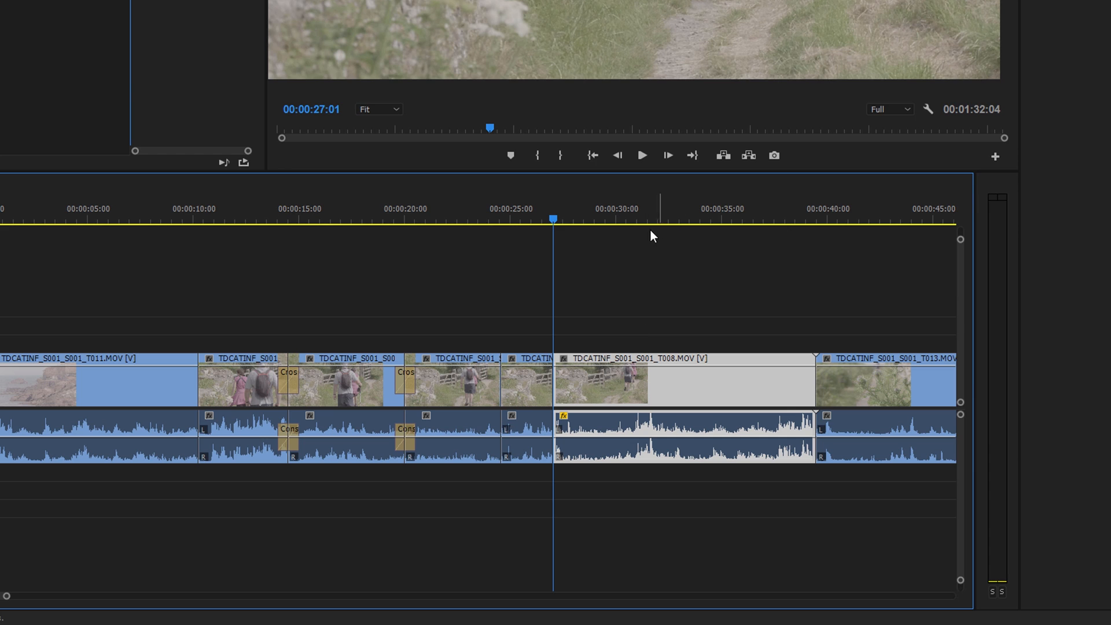
{"action": "mouse_move", "coordinate": [641, 228]}
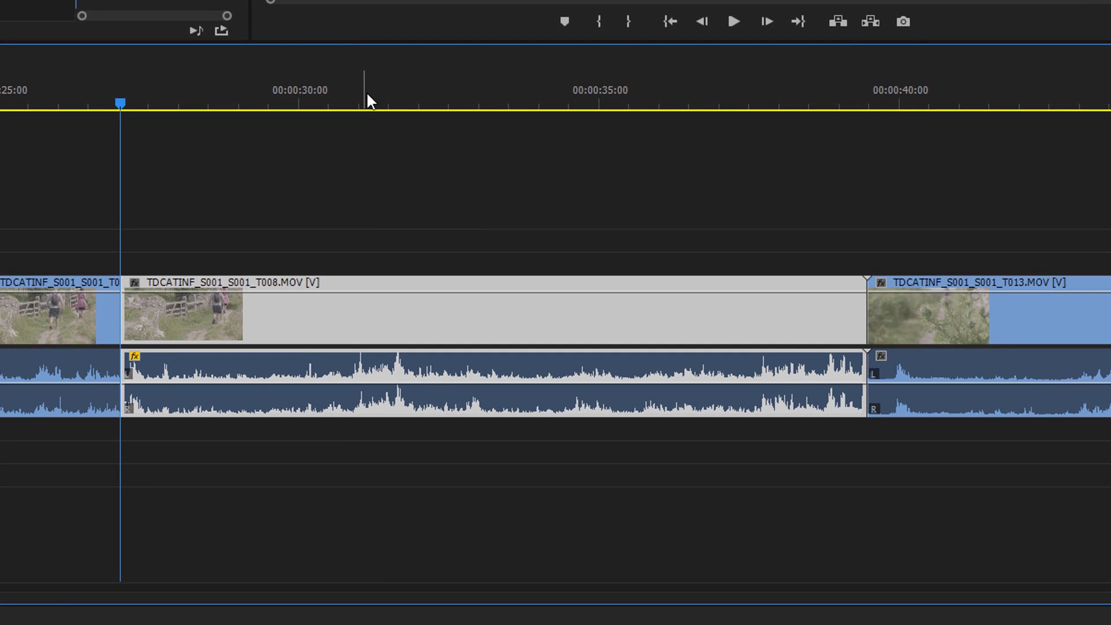
Razor-cut the T008 clip at the playhead near 00:00:31:11.
{"action": "left_click", "coordinate": [377, 102]}
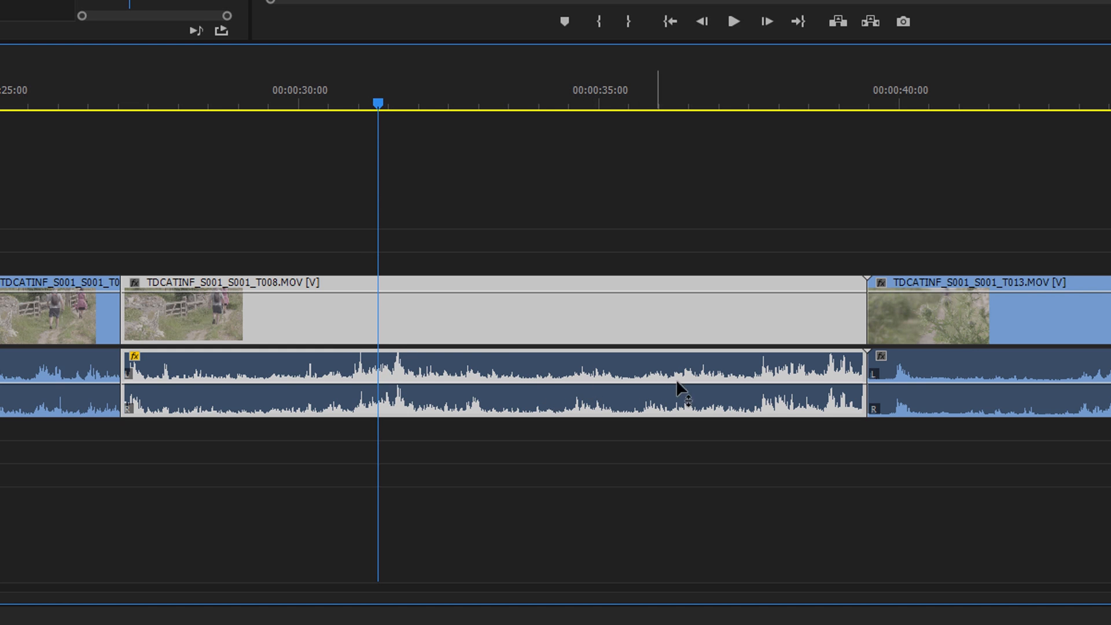
{"action": "mouse_move", "coordinate": [622, 378]}
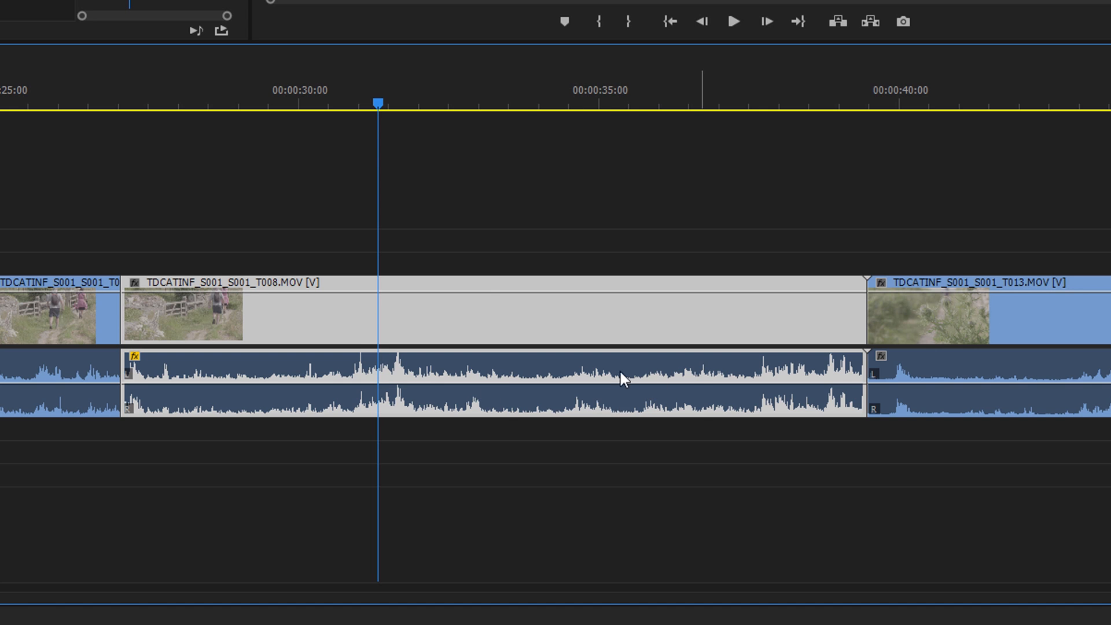
{"action": "mouse_move", "coordinate": [633, 354]}
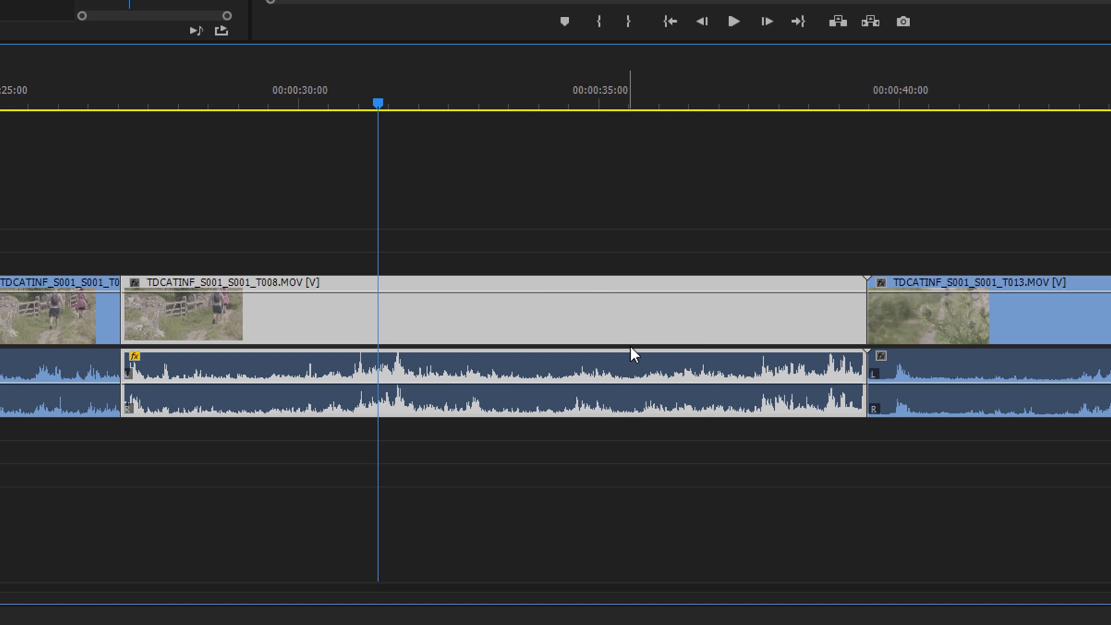
{"action": "left_click", "coordinate": [427, 99]}
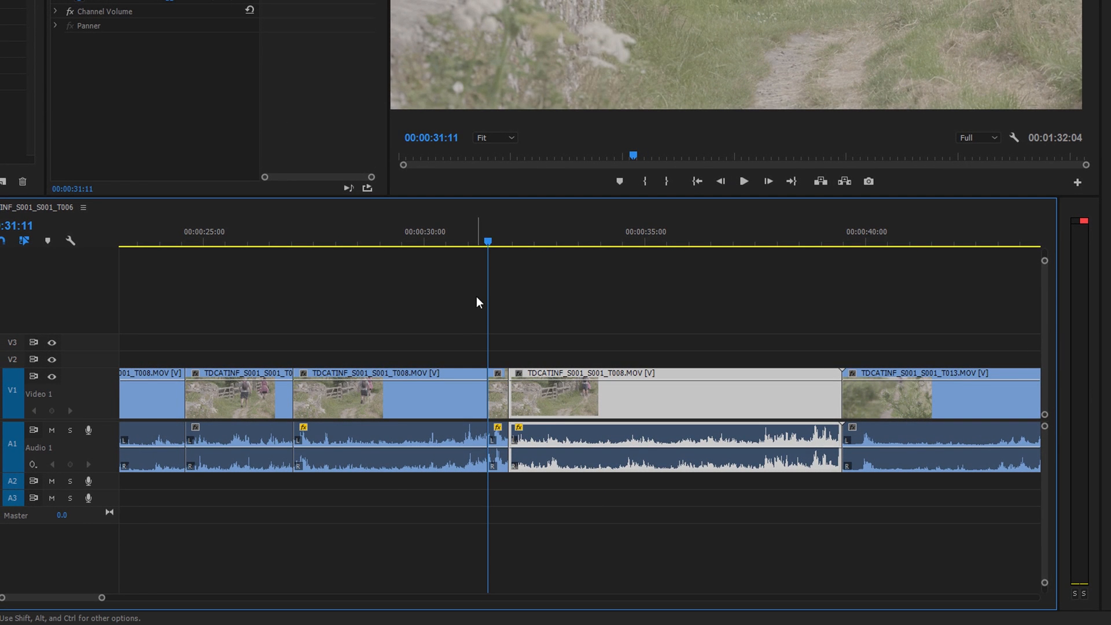
Normalize the max peak of the T008 piece between about 27 and 32 seconds.
{"action": "left_click", "coordinate": [381, 236]}
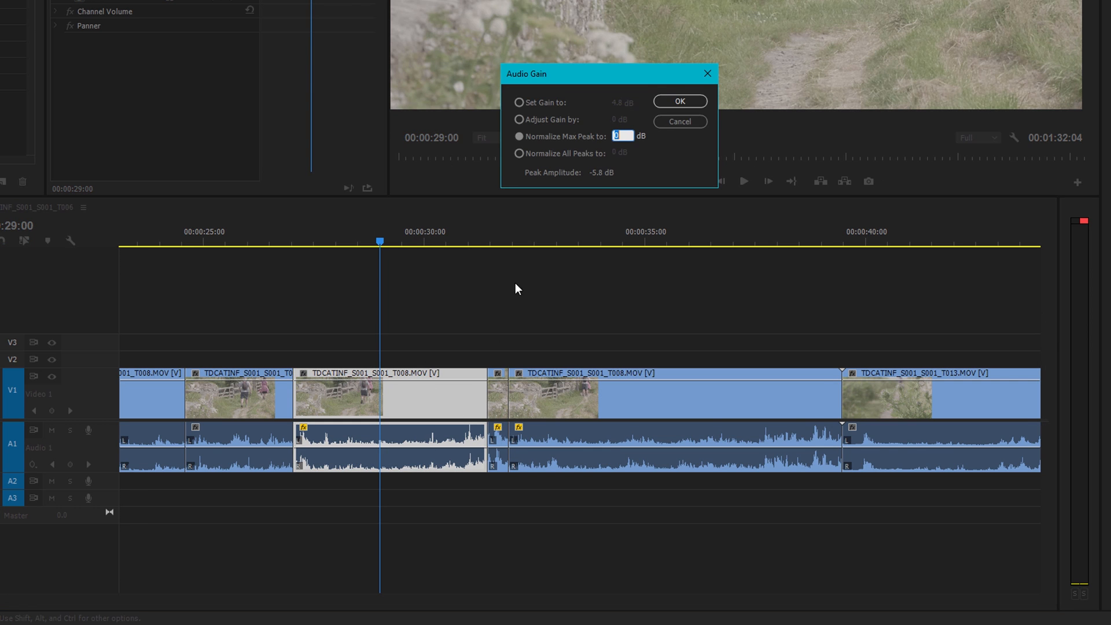
{"action": "left_click", "coordinate": [678, 101]}
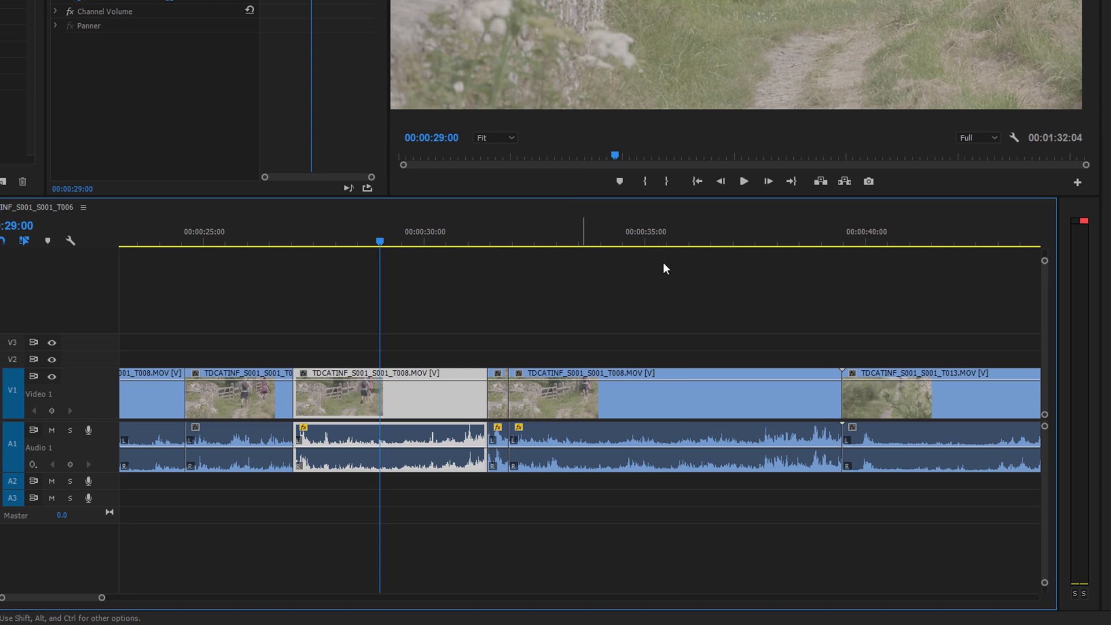
Razor-cut the T008 clip at the playhead near 35 seconds.
{"action": "left_click", "coordinate": [683, 241]}
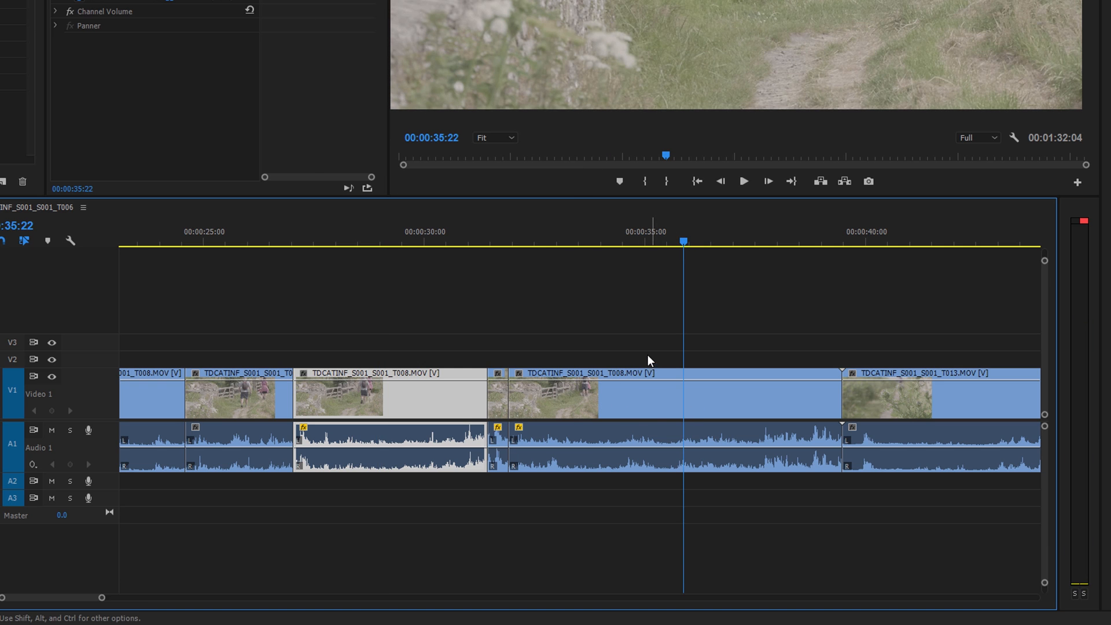
{"action": "left_click", "coordinate": [586, 241]}
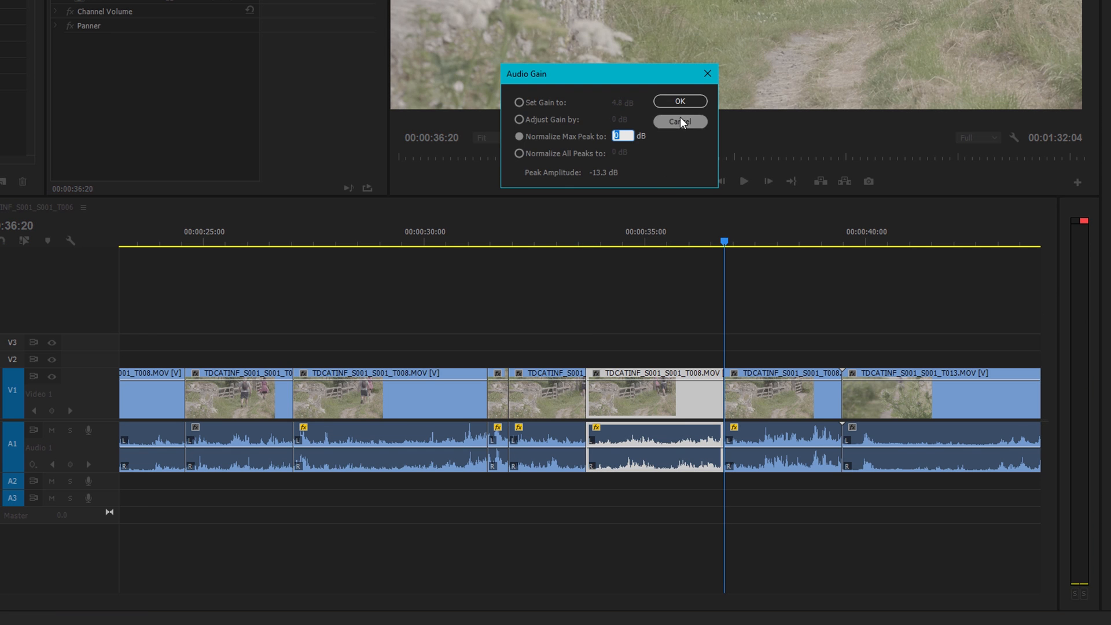
Cancel the Audio Gain dialog for the short piece near 35 seconds.
{"action": "left_click", "coordinate": [678, 122]}
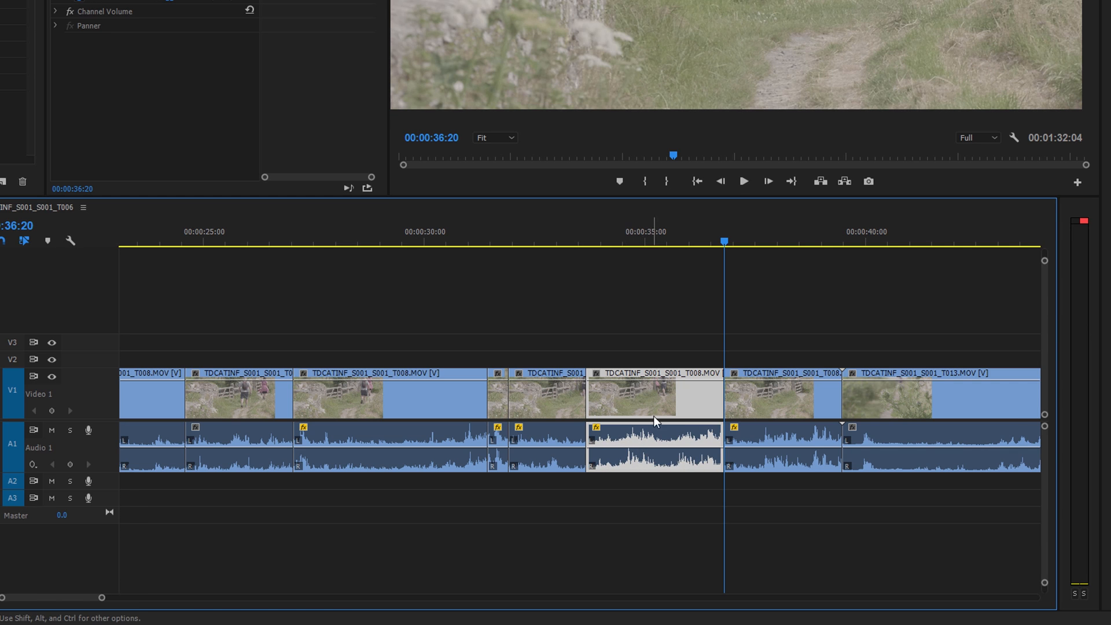
{"action": "mouse_move", "coordinate": [681, 434]}
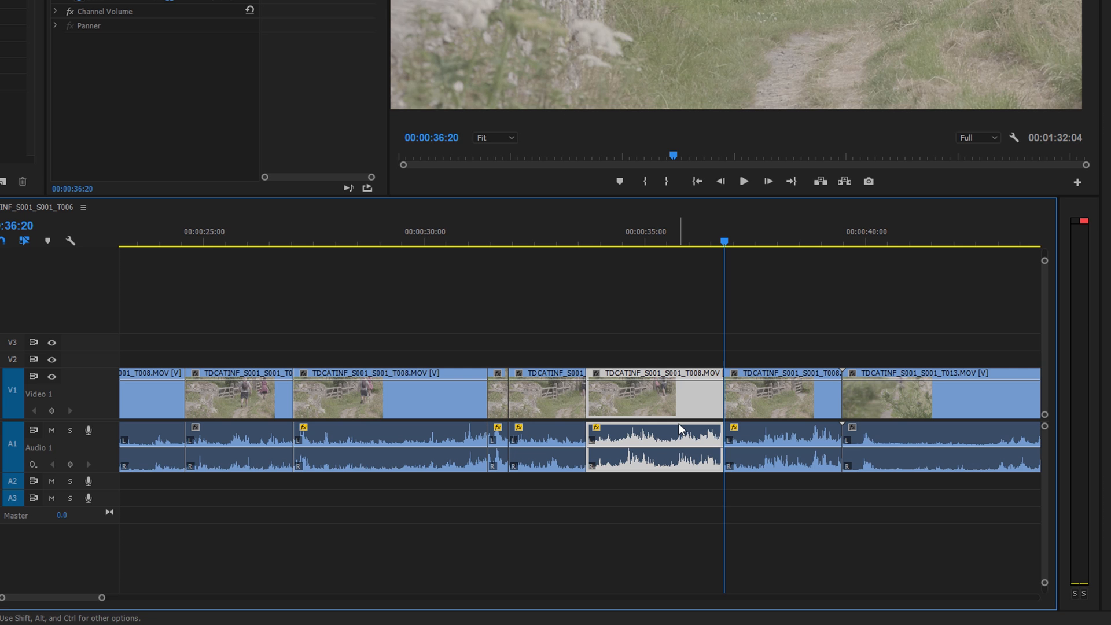
{"action": "mouse_move", "coordinate": [655, 441]}
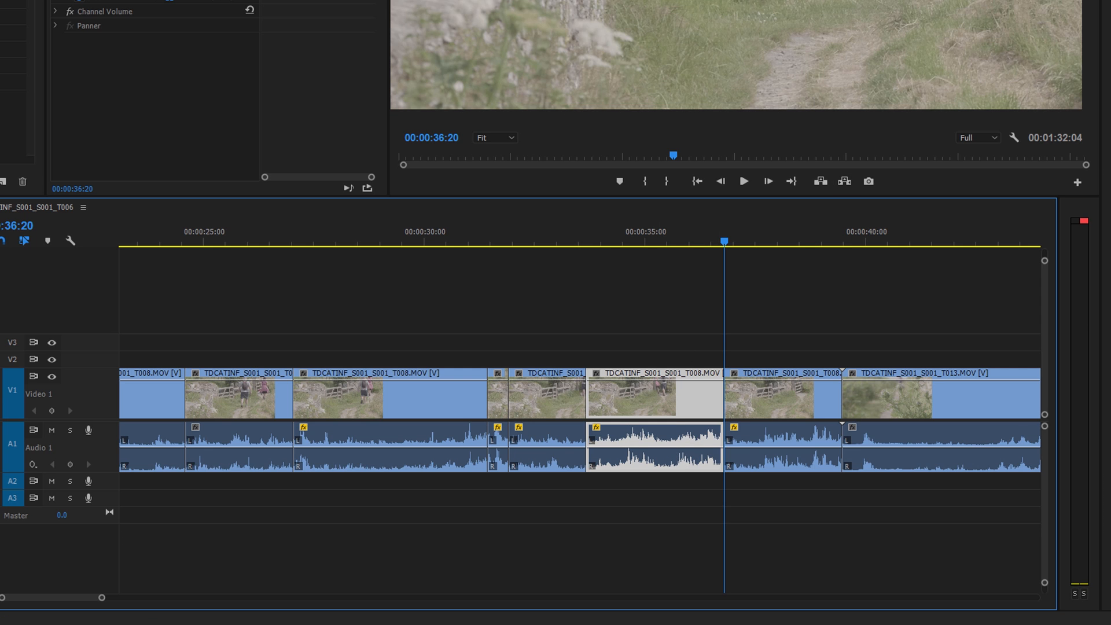
{"action": "mouse_move", "coordinate": [918, 53]}
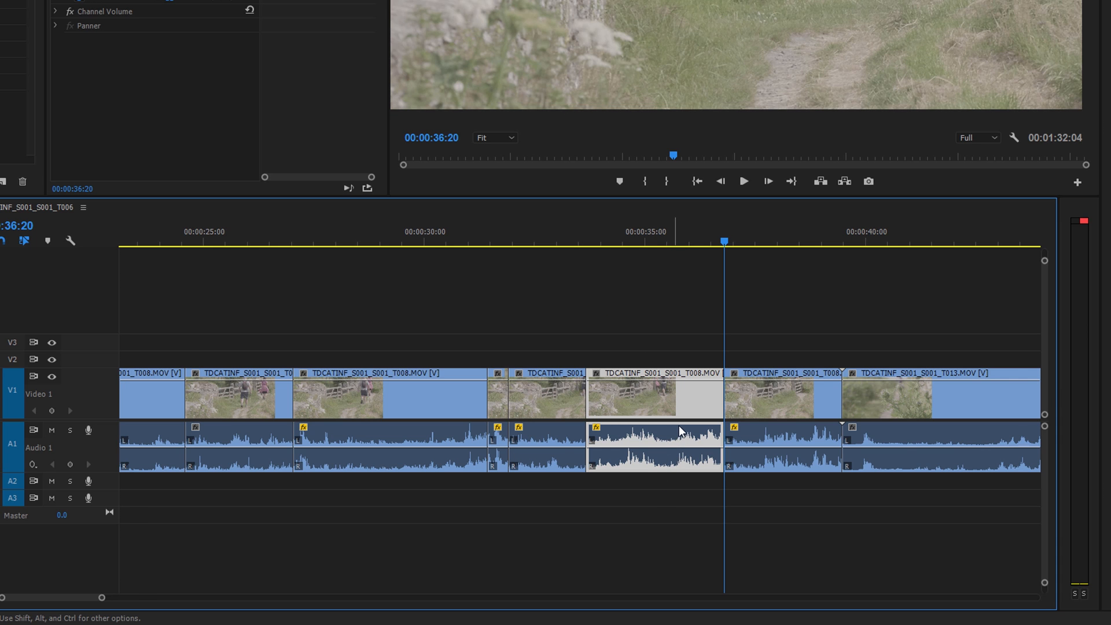
{"action": "mouse_move", "coordinate": [582, 477]}
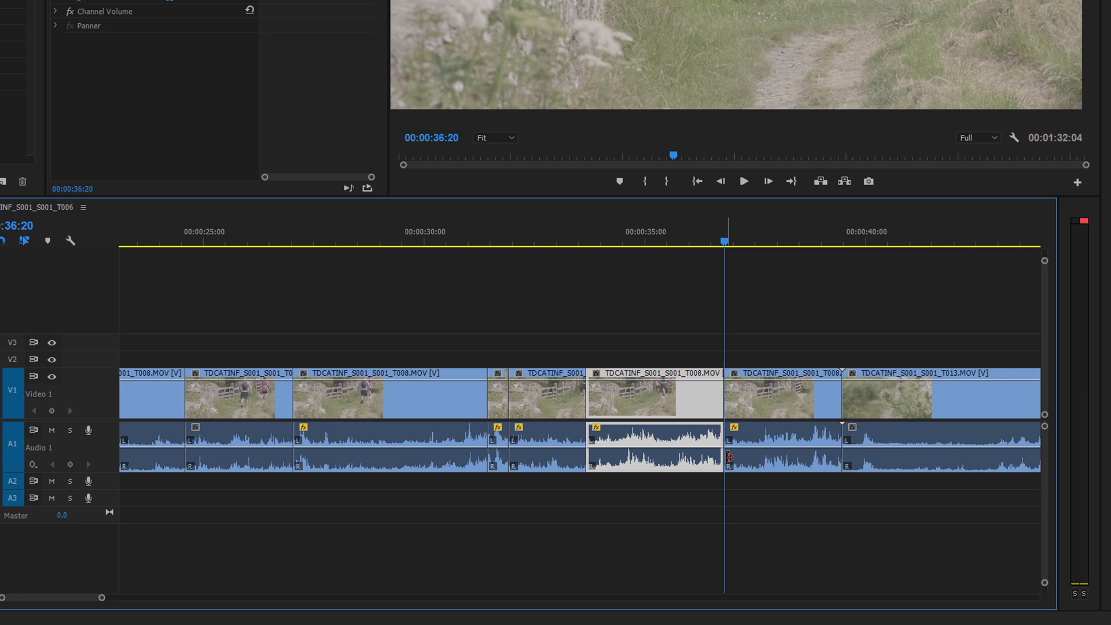
{"action": "mouse_move", "coordinate": [767, 461]}
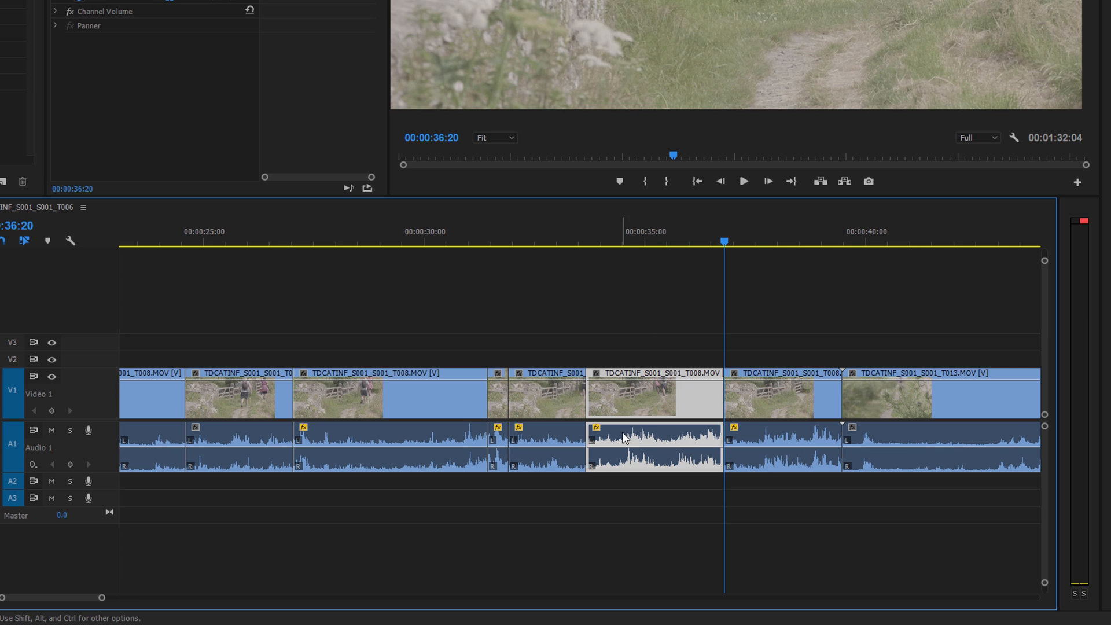
{"action": "mouse_move", "coordinate": [580, 408]}
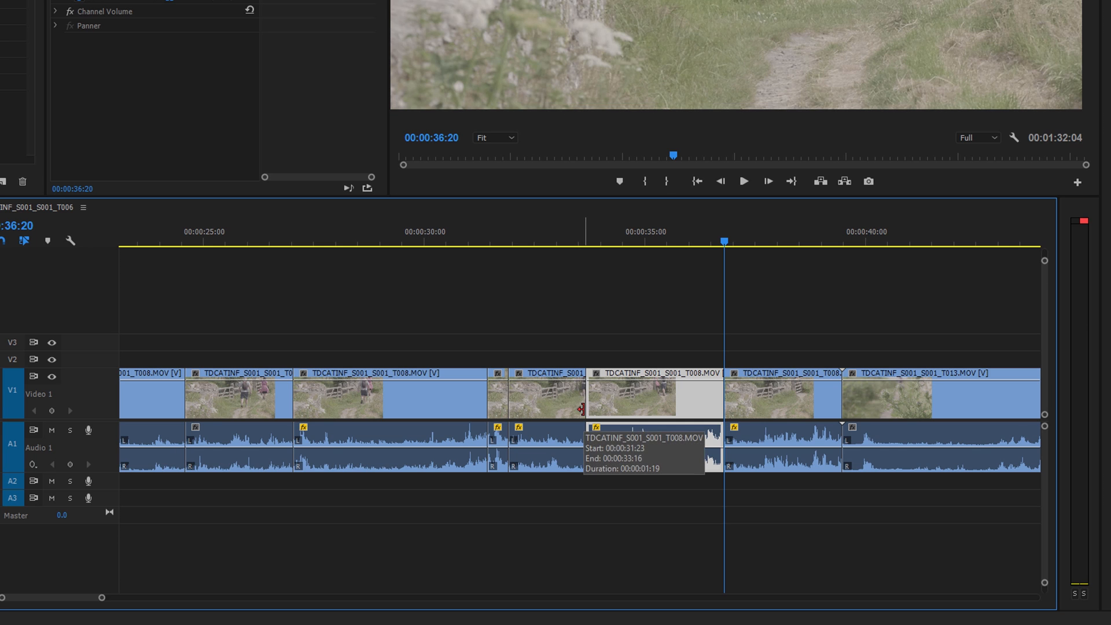